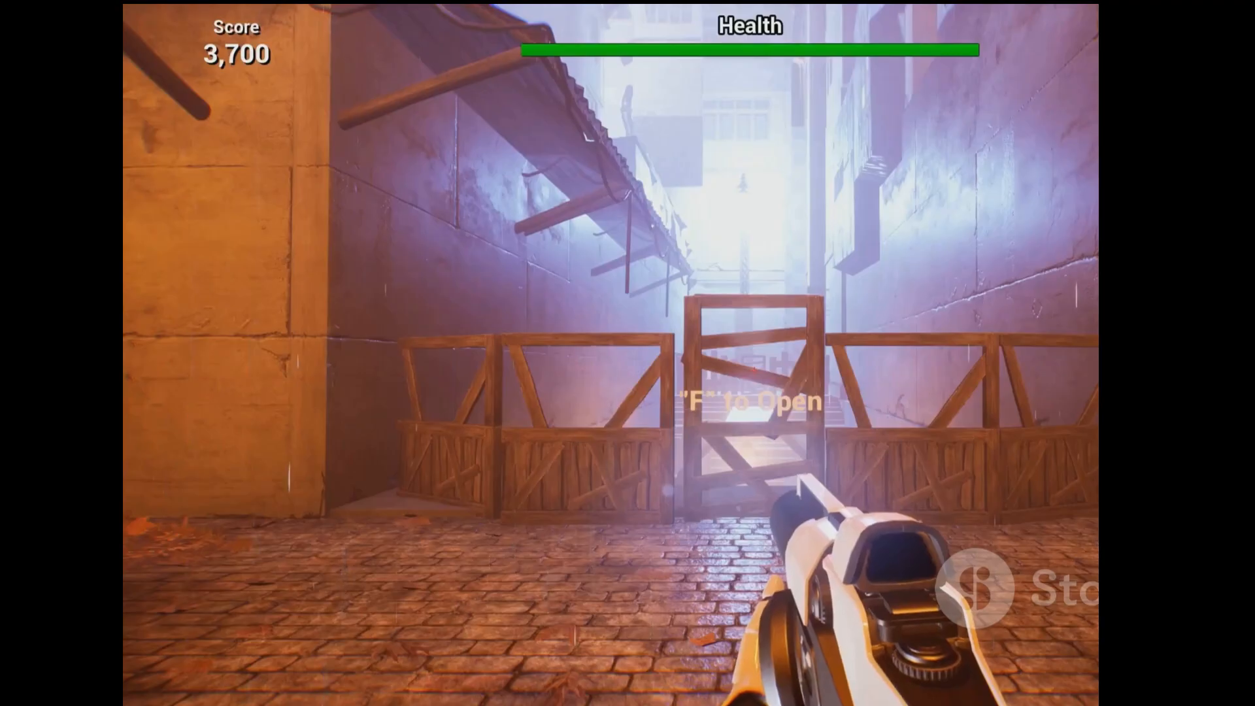
Add the win32gui GetWindowText and numpy-as-np imports to hp_mp.py
key(f)
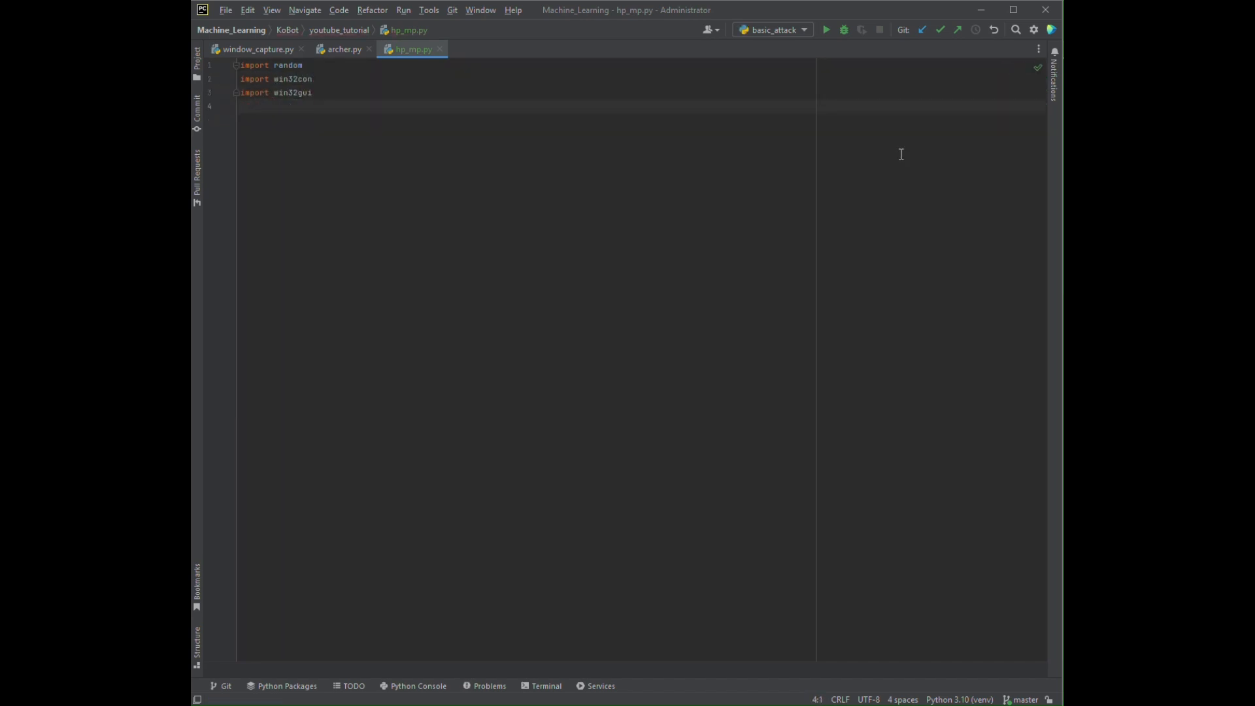
text(from win32gui import GetWindowText, GetForegroundWindow)
text(import time)
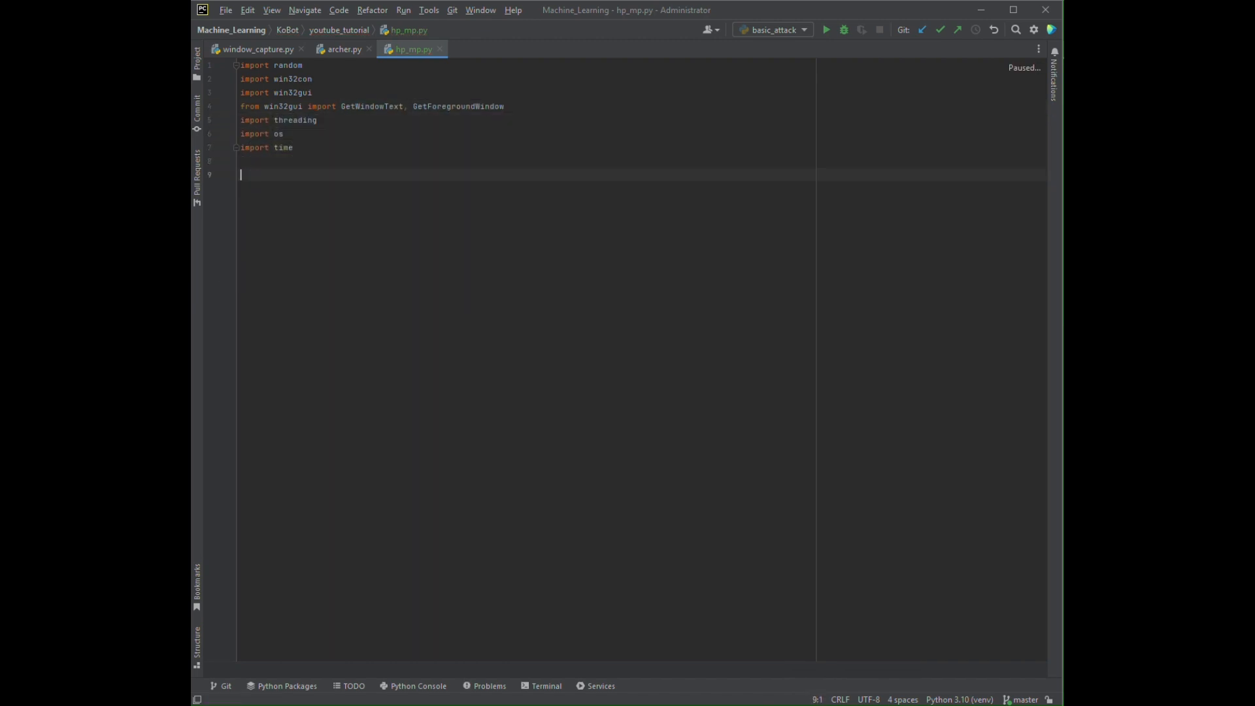
text(import numpy as np)
text(def __int__(self):)
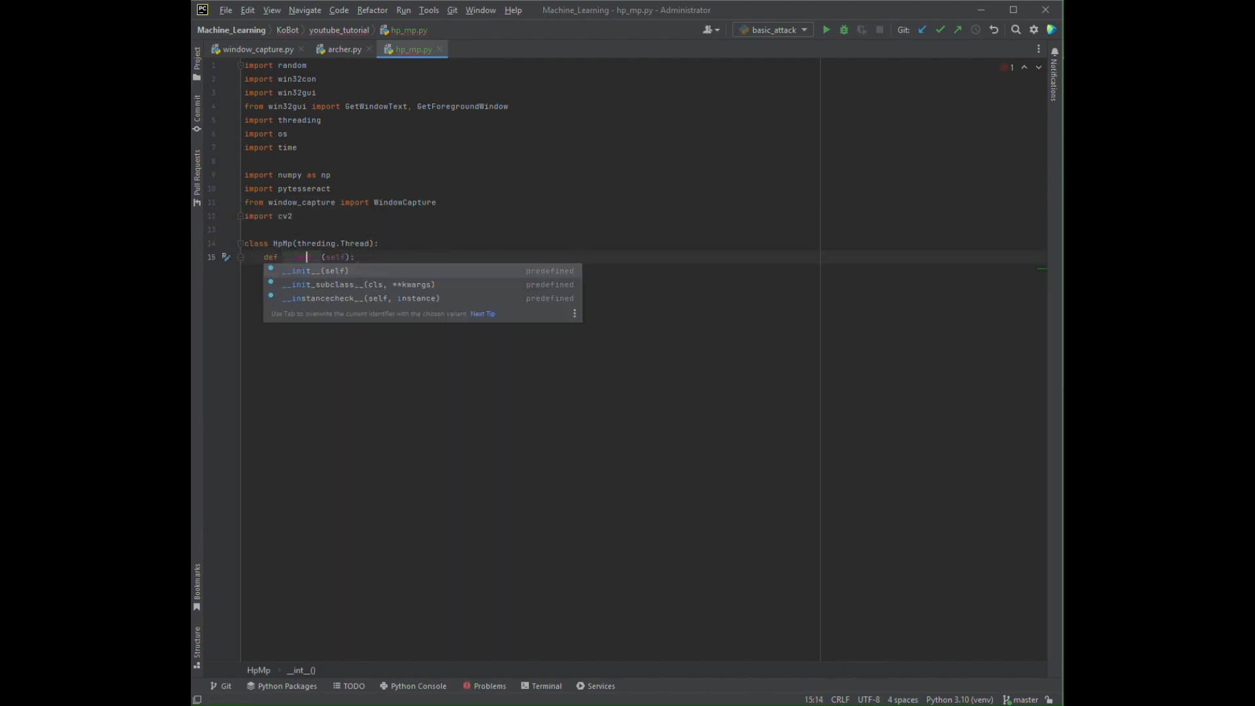
Start HpMp's __init__ with a timer Event, the Tesseract-OCR exe path, and an os.chdir call
text(self.timer_runs = threding.Event()
text(super().__init__()
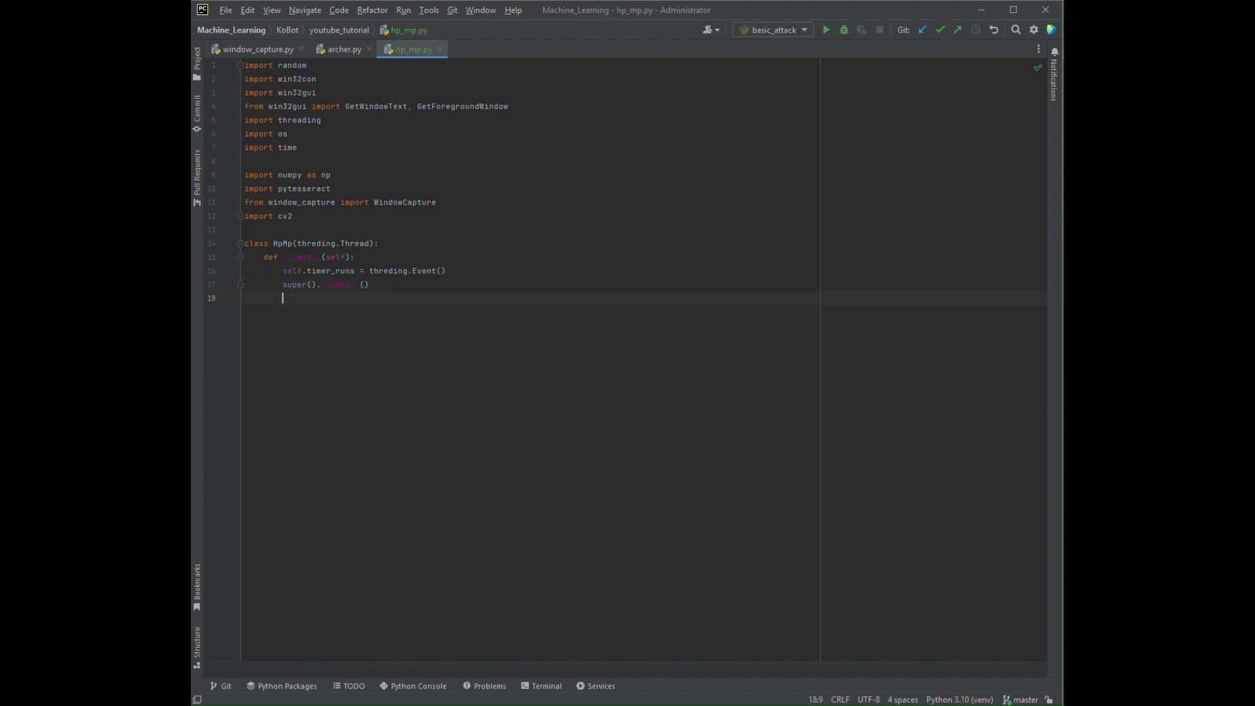
text(pytesseract.tesseract_cmd =)
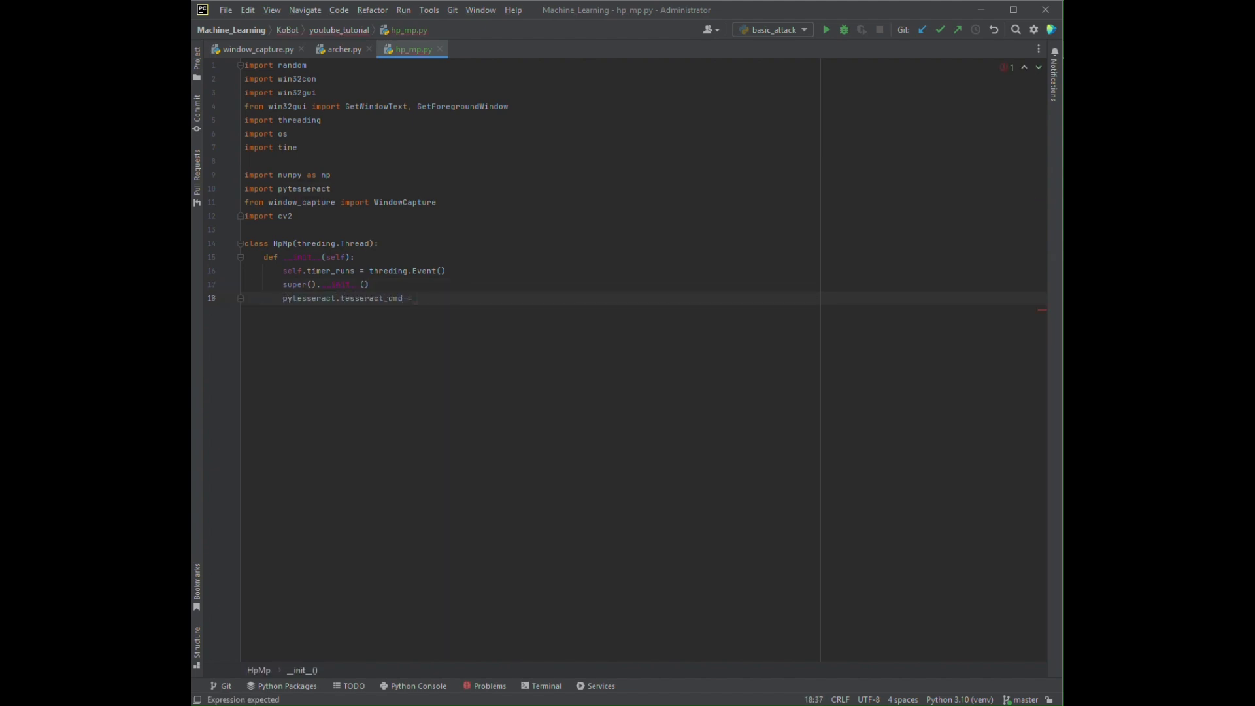
text(r'Tesseract/Tesseract')
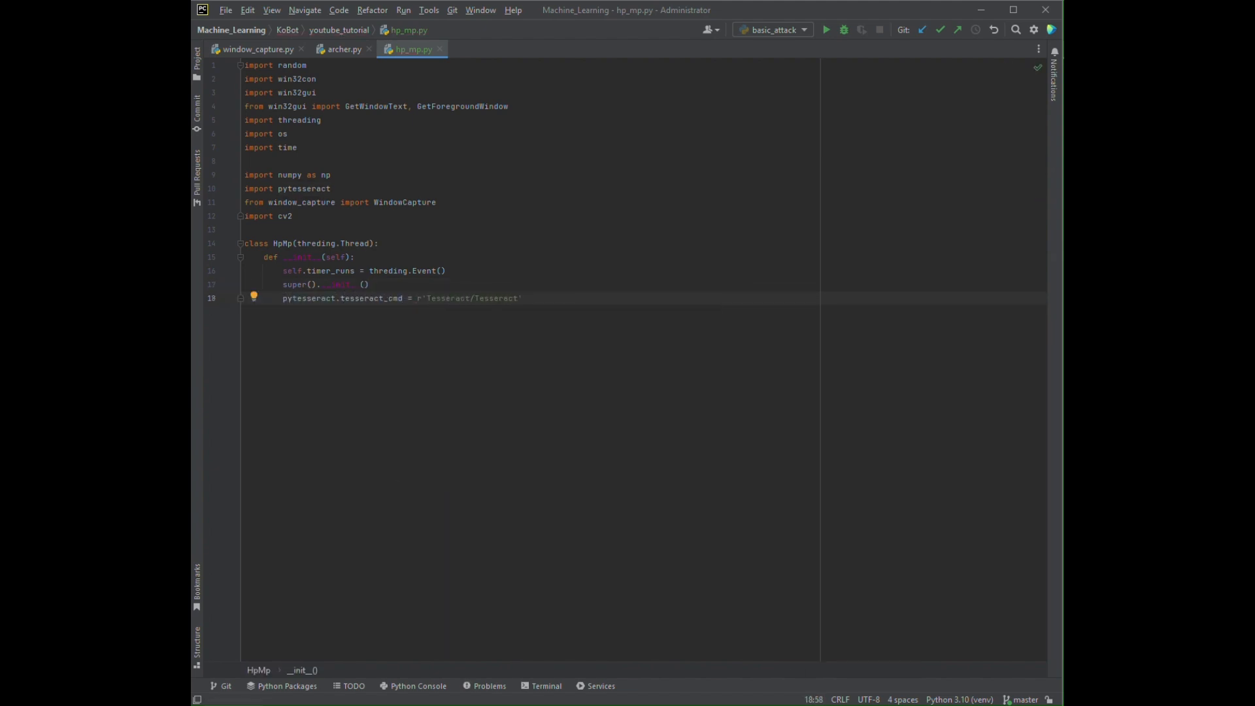
text(-OCR/tesseract.exe)
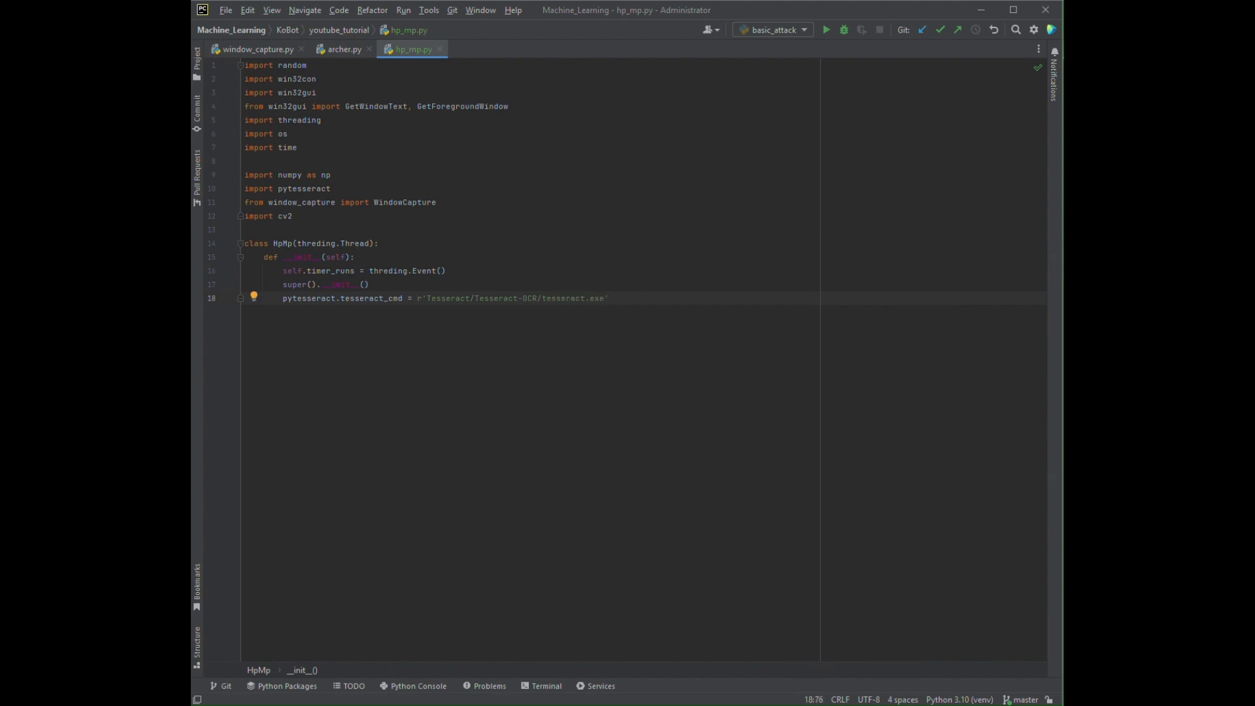
text(os.chdir(os.path.dirname)
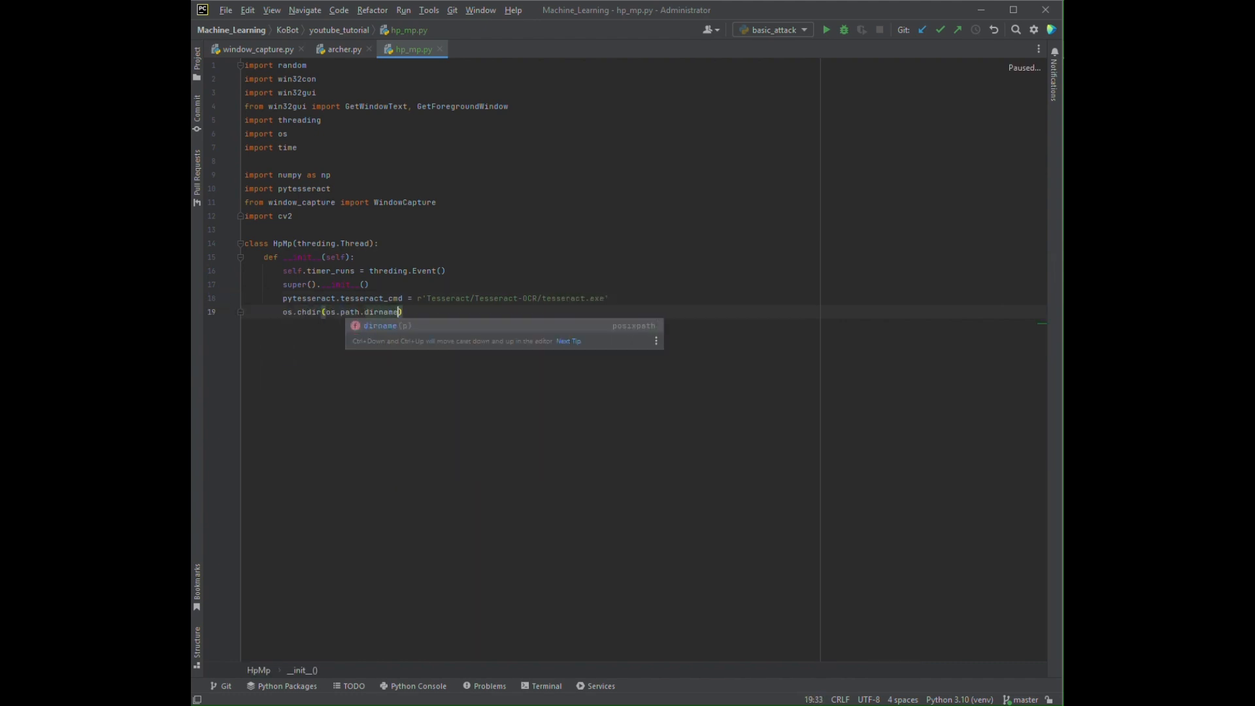
Finish os.chdir, add stop via _timer_runs, and write run capturing screenshots and slicing HP/MP bars [35:50, 65:235]
text(os.path.abspath(__file__)
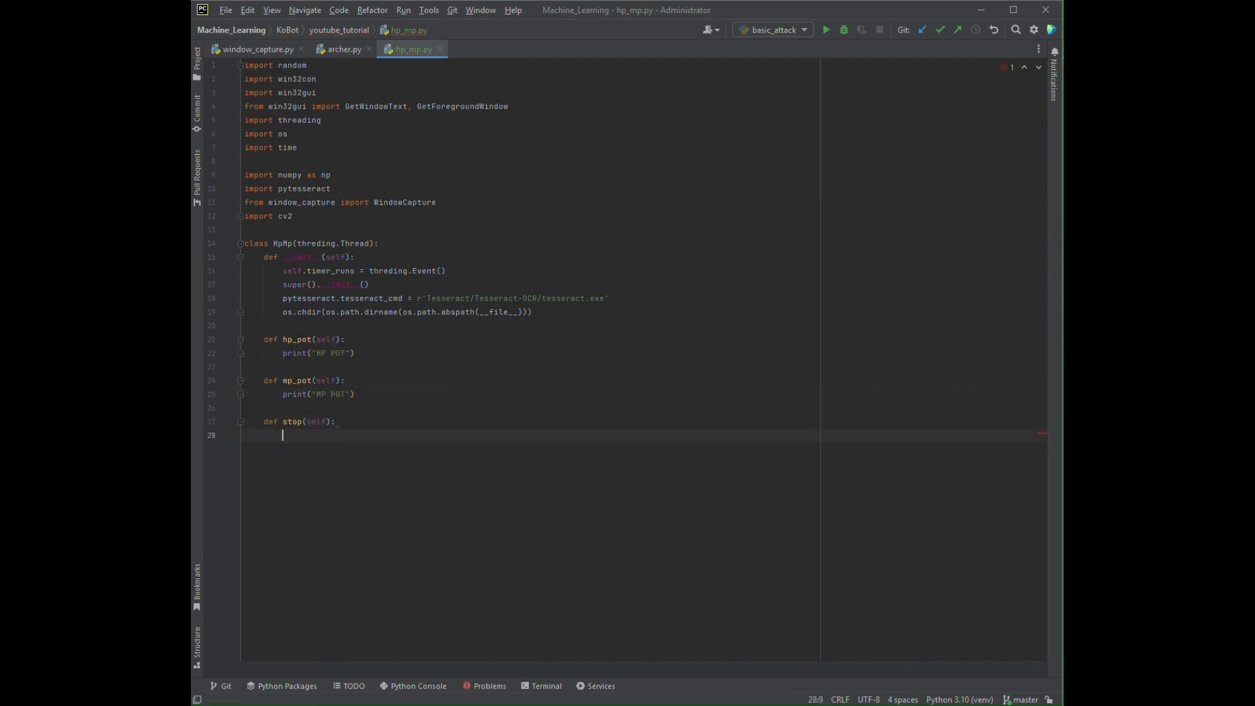
text(self._timer_runs.set()
text(def run(self):)
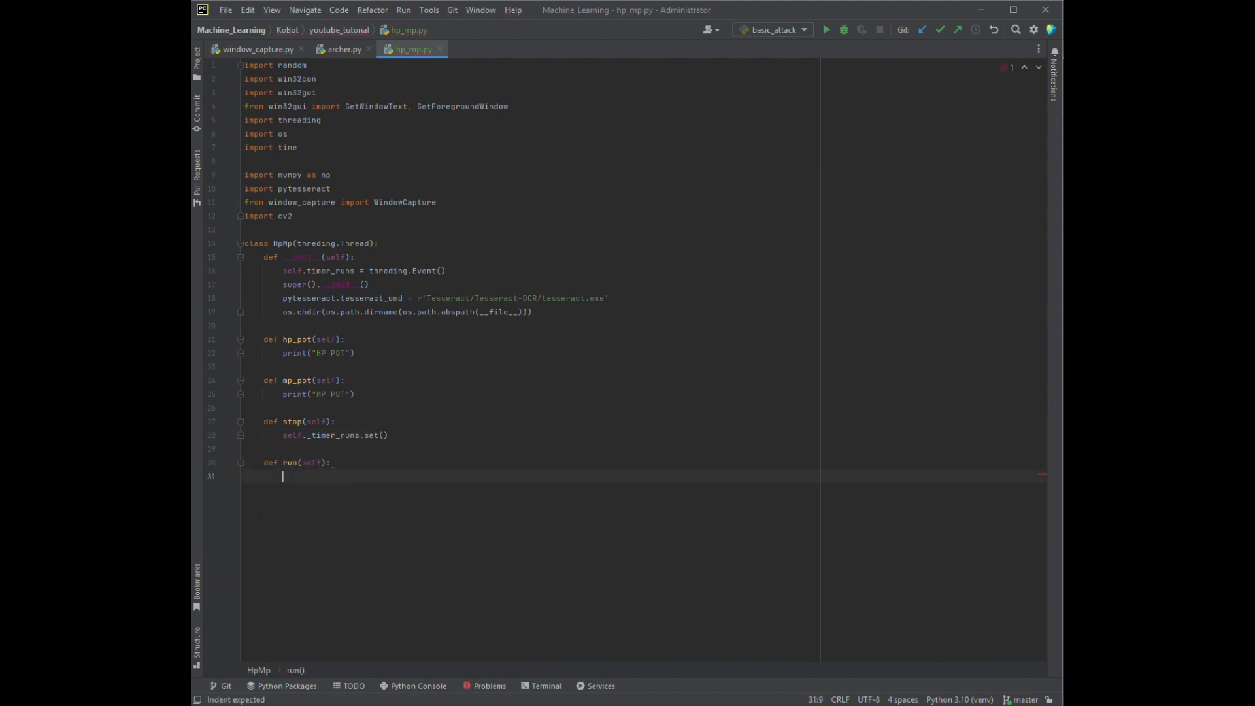
text(wincap = WindowCapture(window_name=))
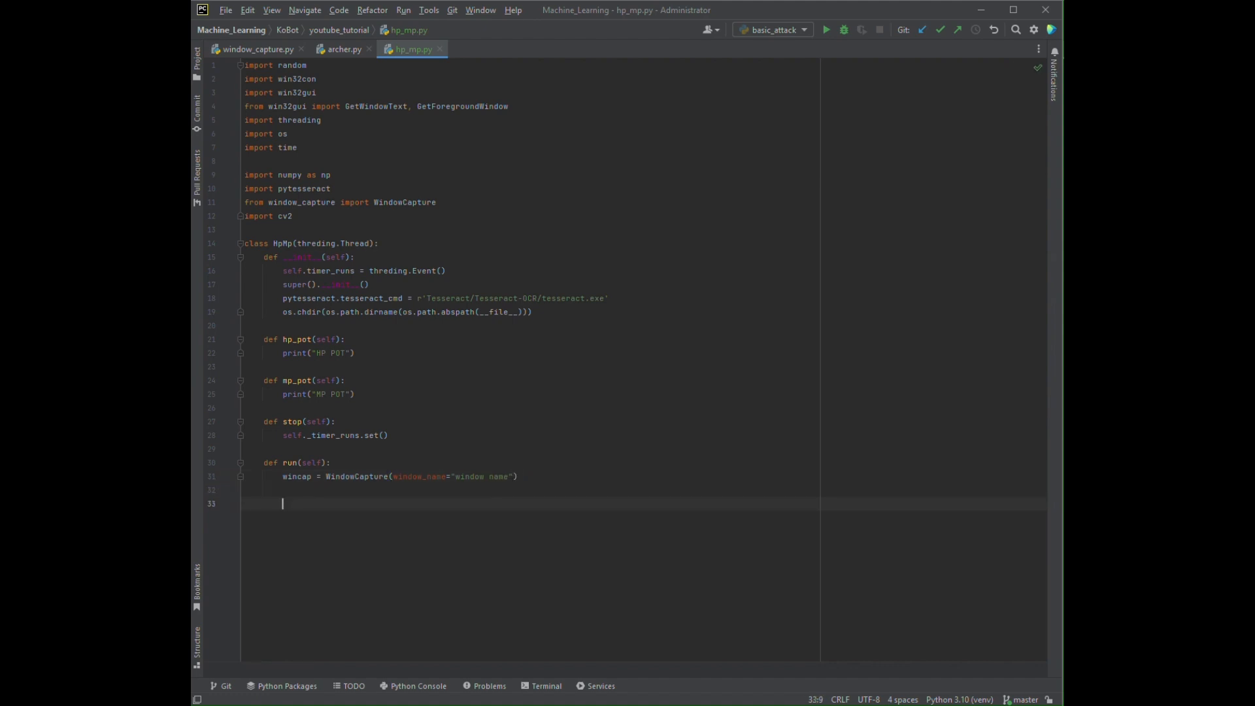
text(while not self._timer_runs.is_set():)
text(hp_bar = screenshot)
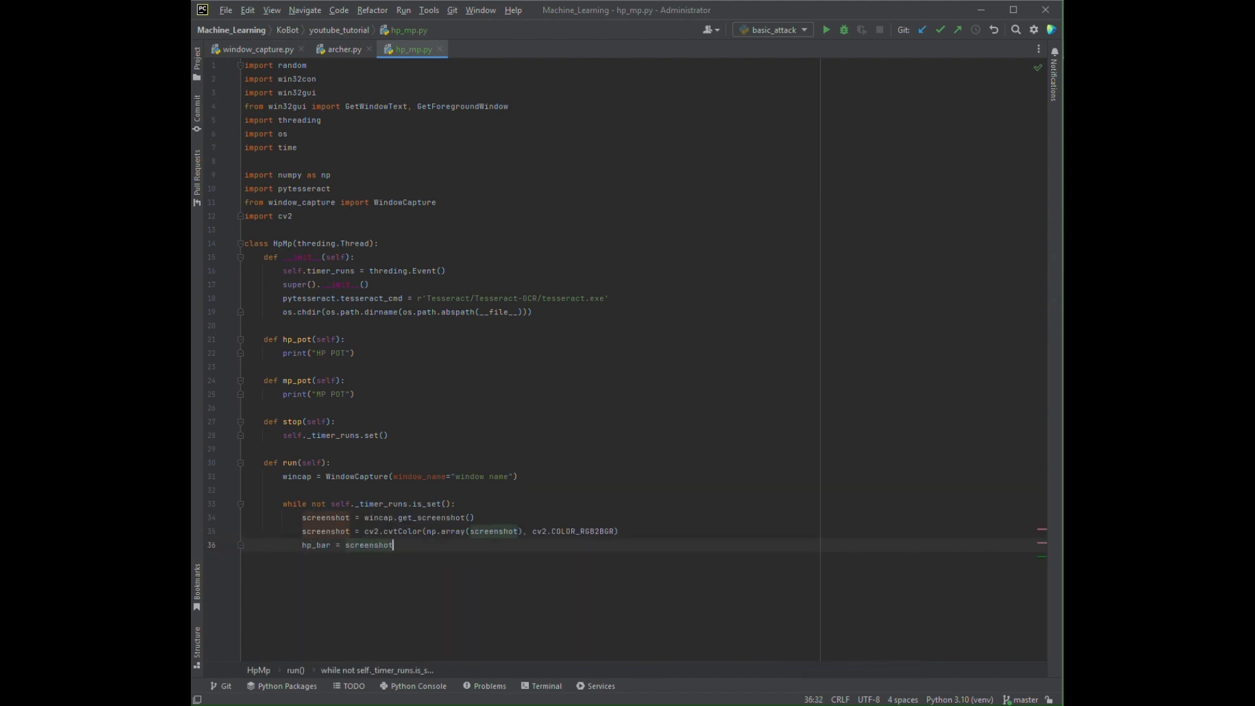
text([35: 50, 65: 235])
text(mp_bar = screenshot[53: 68, 65: 235] #for 1024x7)
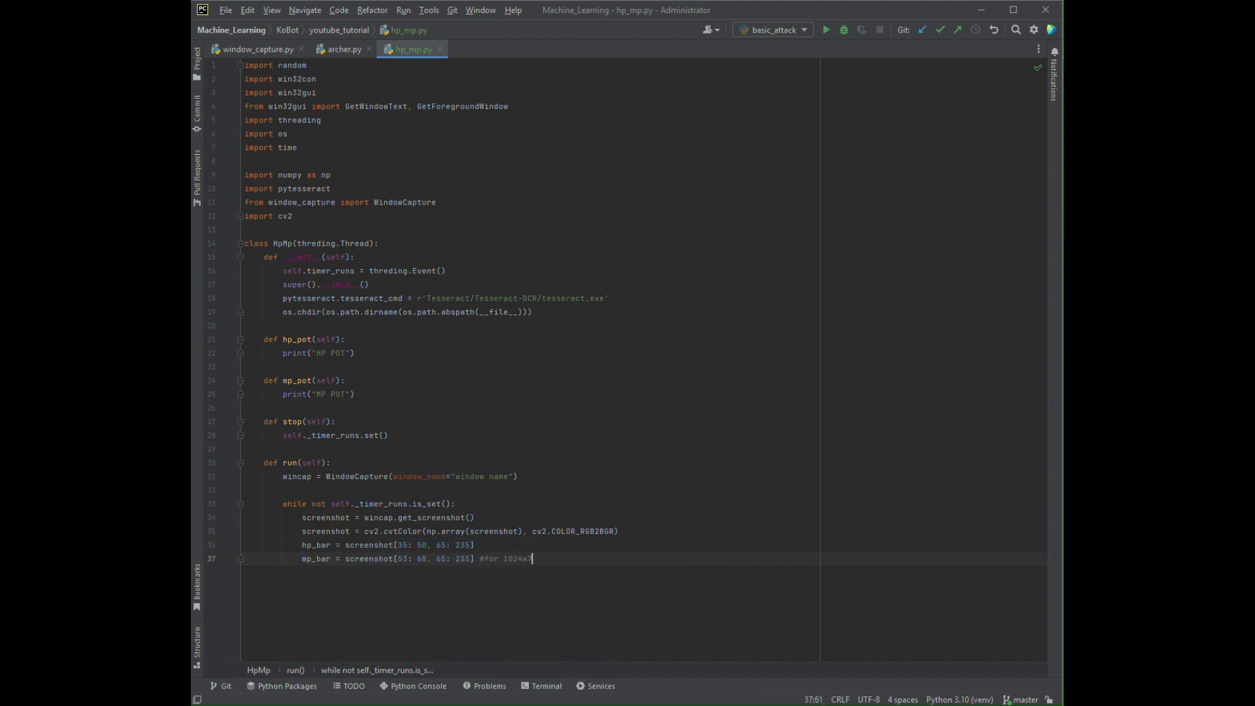
text(68 resolution)
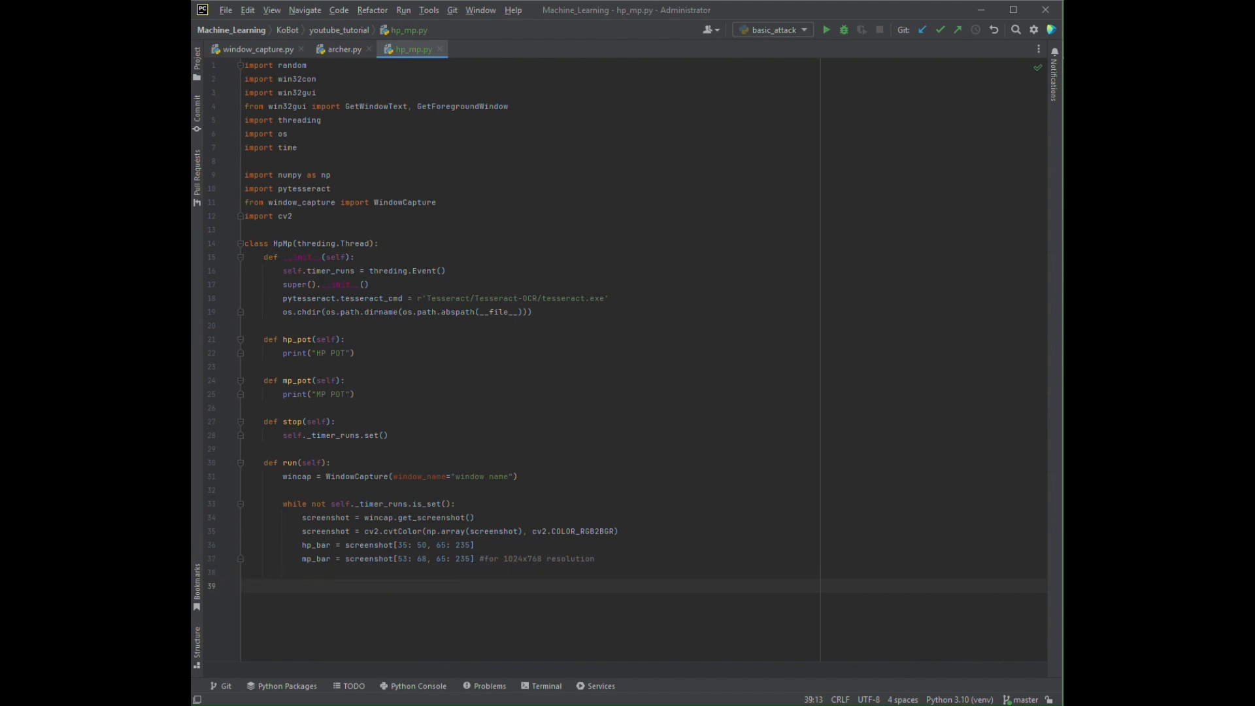
Save the HP bar to assets/hp_precent.png, reload it, and convert it BGR to HSV
text(cv2.imwrite)
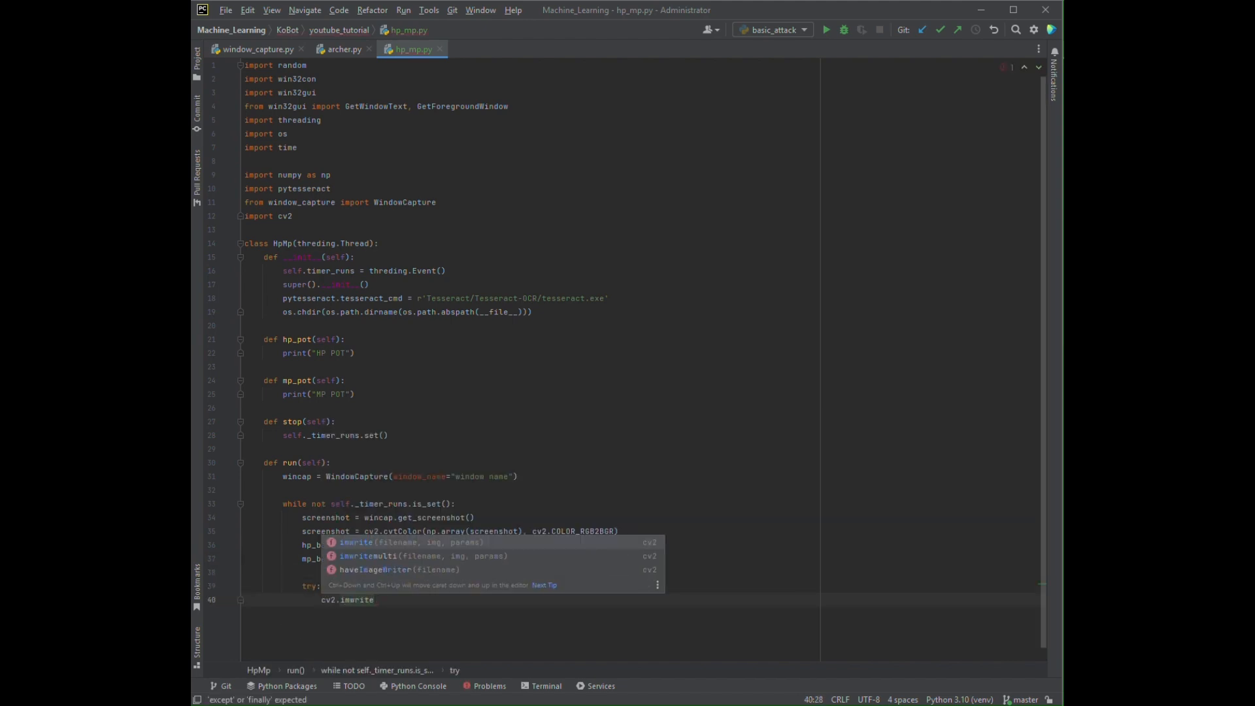
text(("assets/hp_precent.png"))
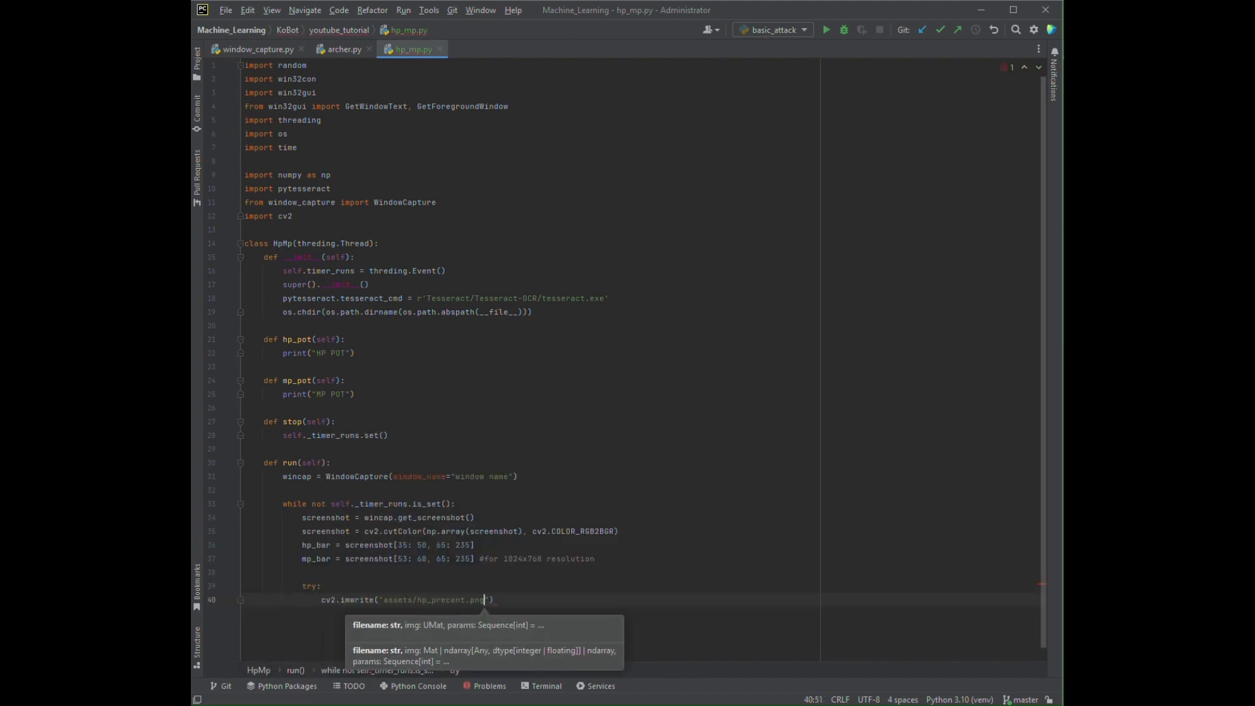
text(, hp_bar))
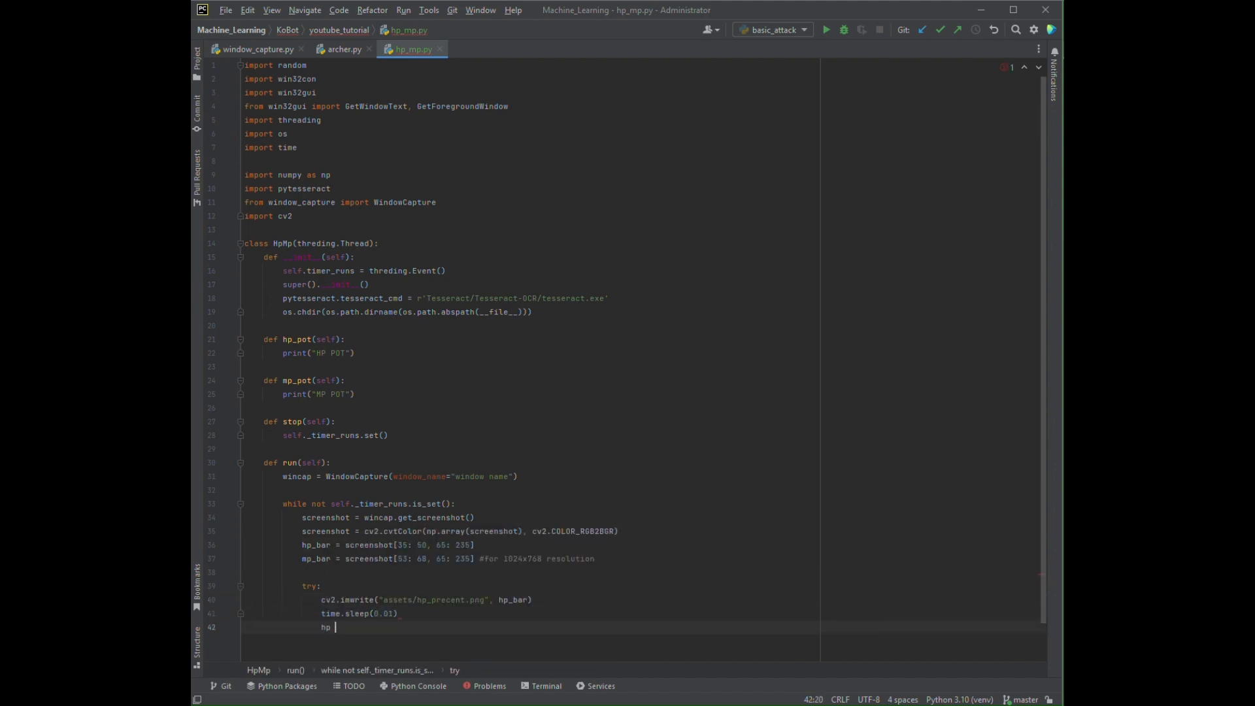
text(= cv2.imread("assets/hp_perc"))
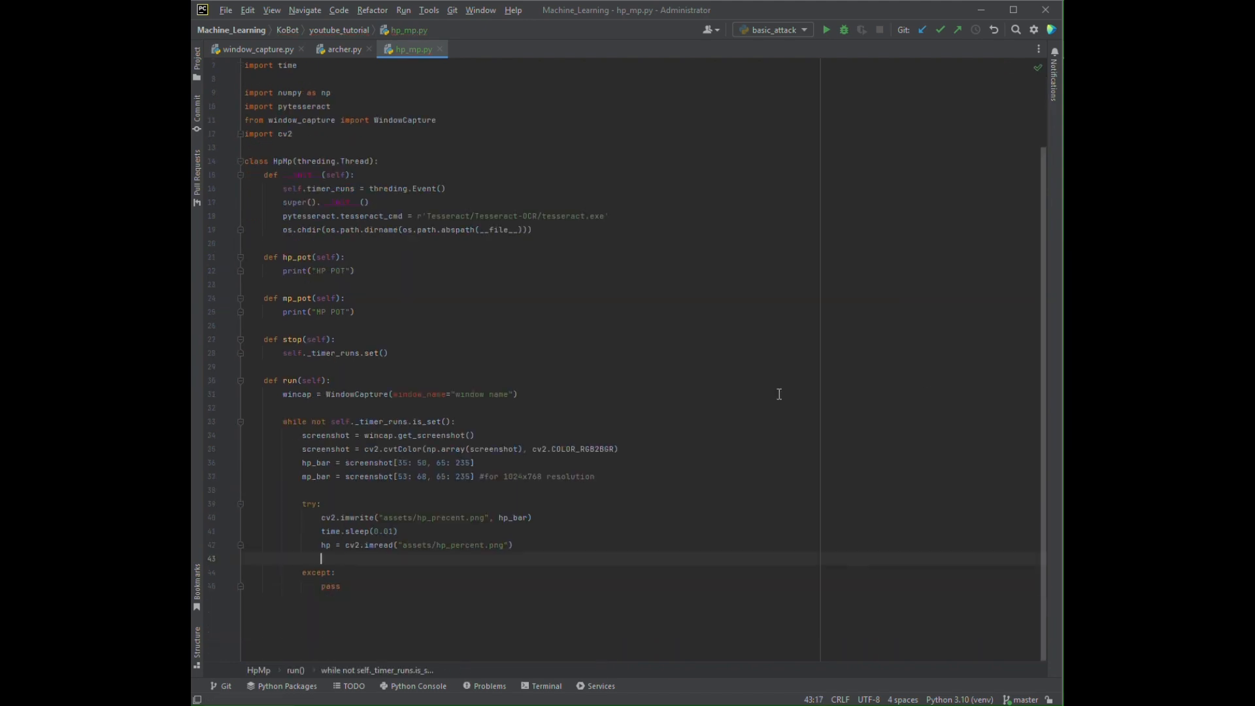
text(hsv_hp = cv2.cvtColor(hp, cv2.COLOR)
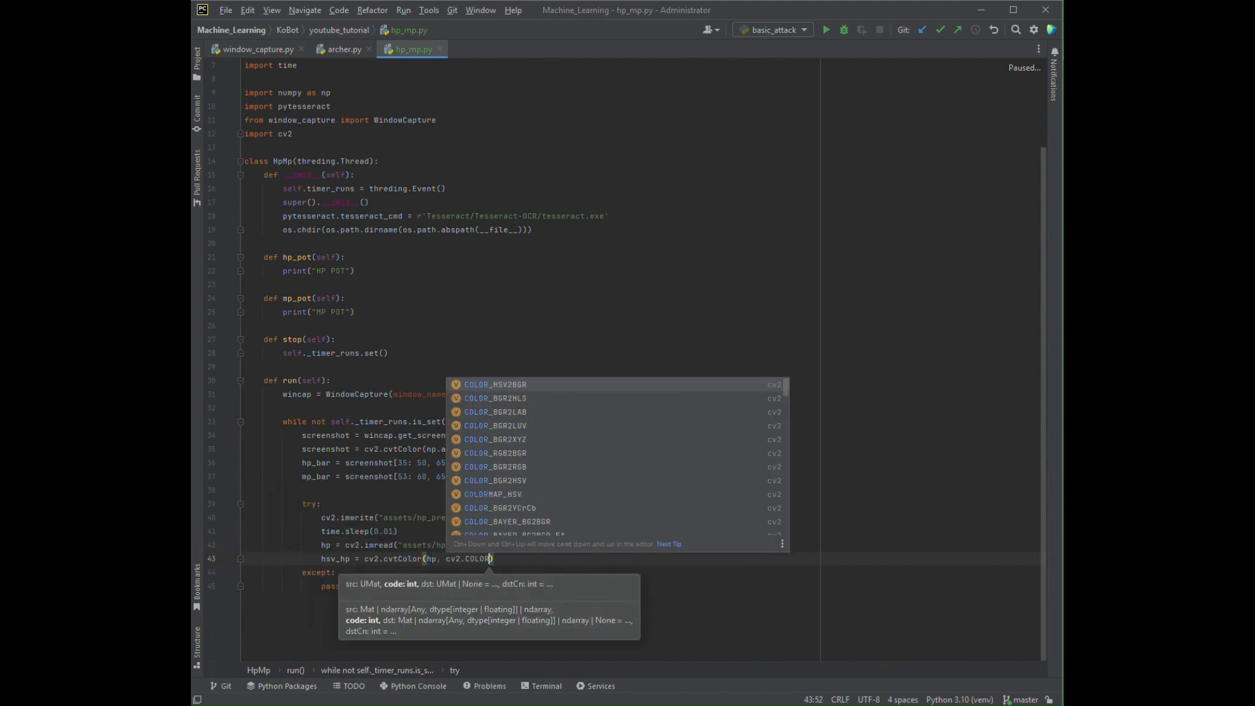
text(BGR2HS)
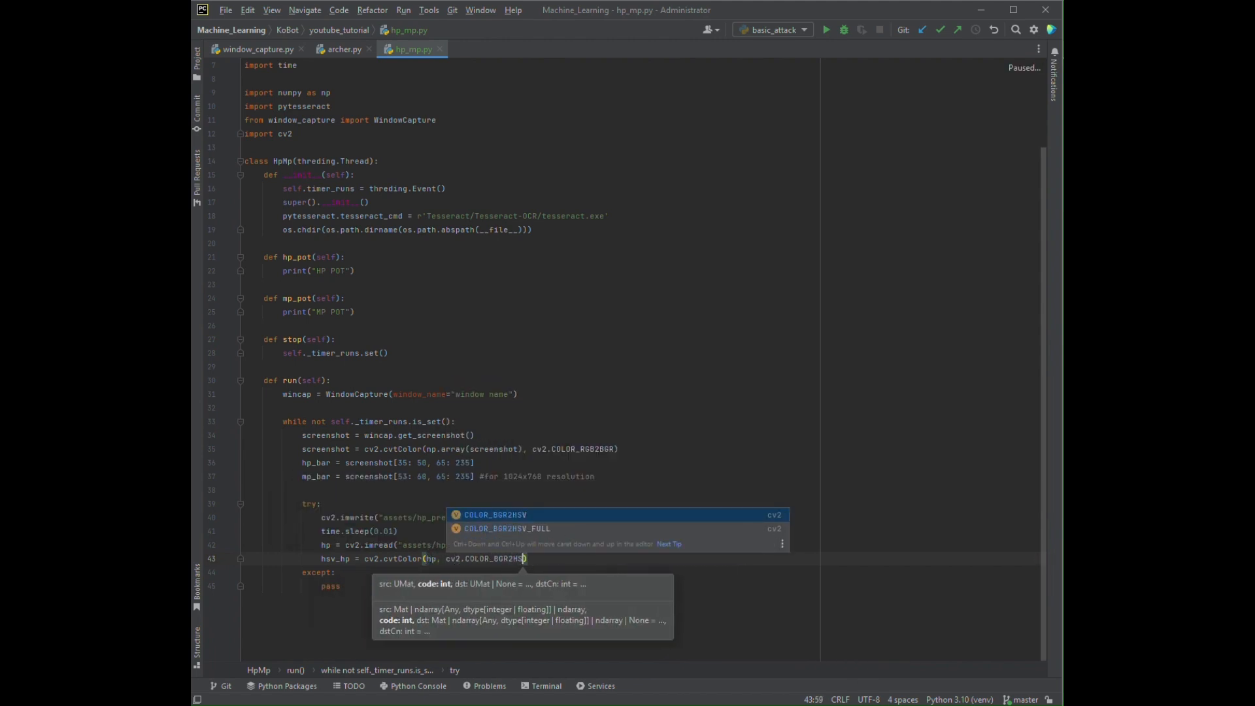
Mask red from [0, 50, 50], count nonzero pixels for the HP percentage, and imshow 'images_hp'
text(lower_red = np.array)
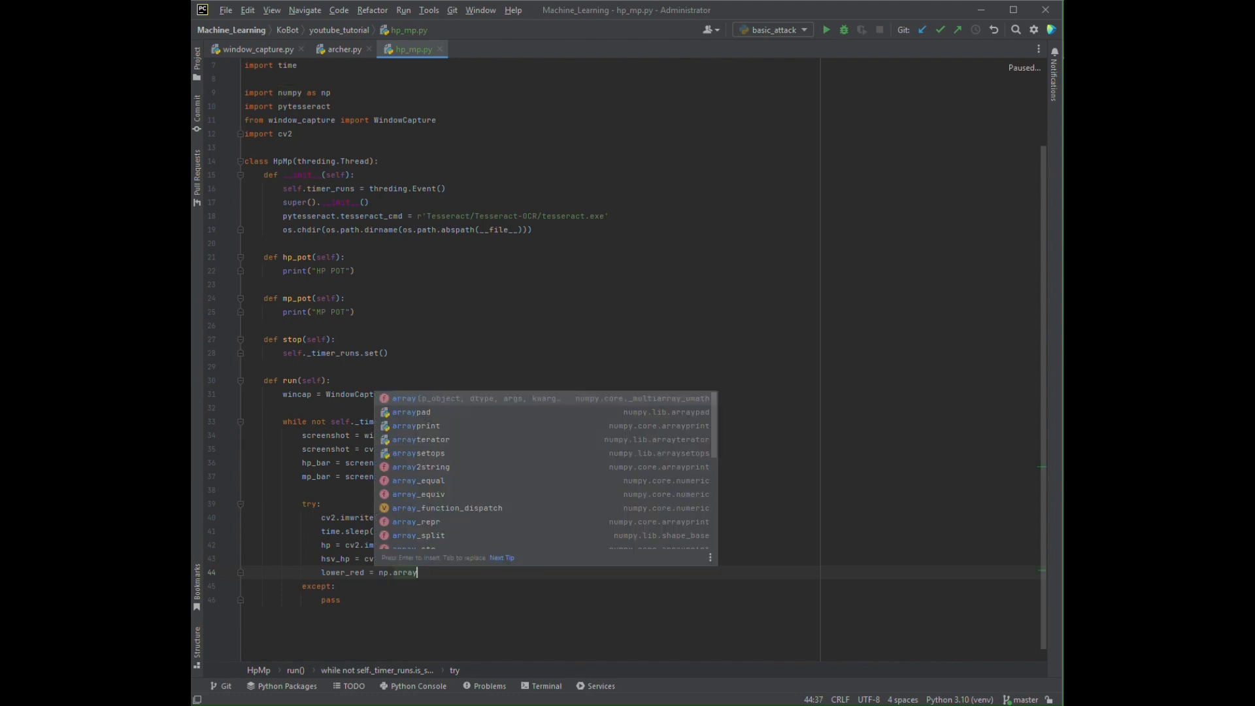
text(([0, 50, 50]))
text(result_hp)
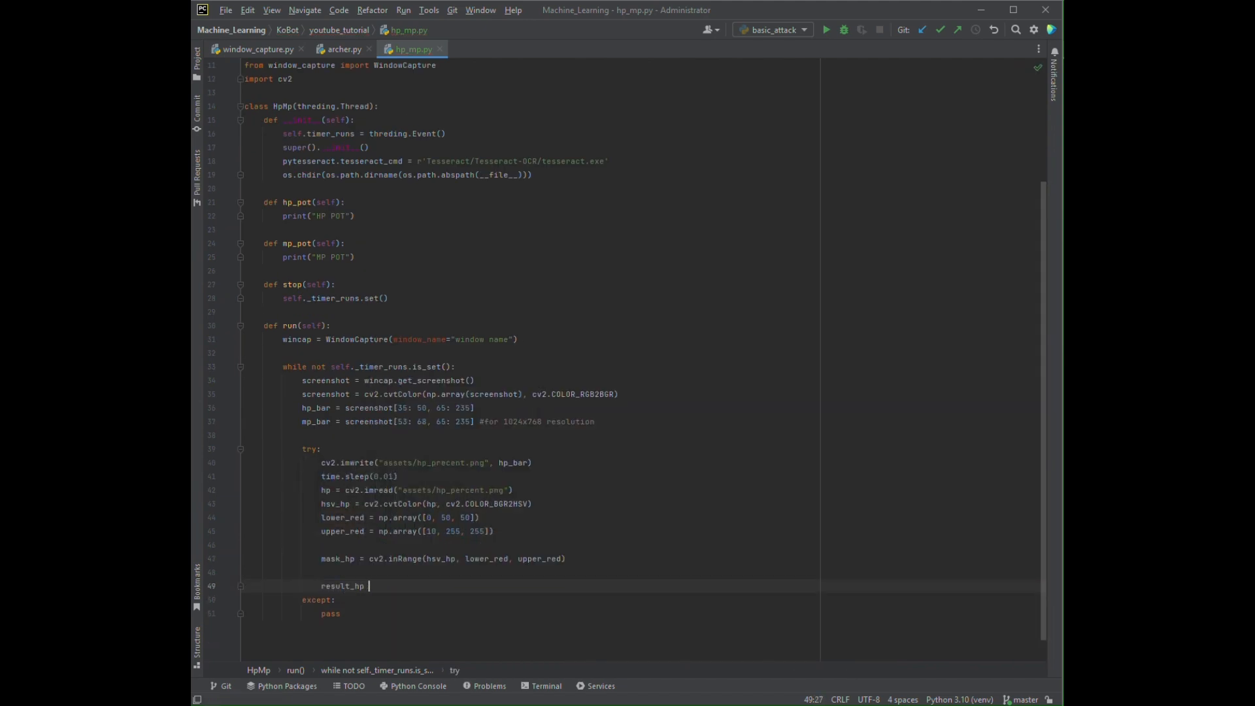
text(= cv2.bitwise_and(hp, hp))
text(ratio_hp)
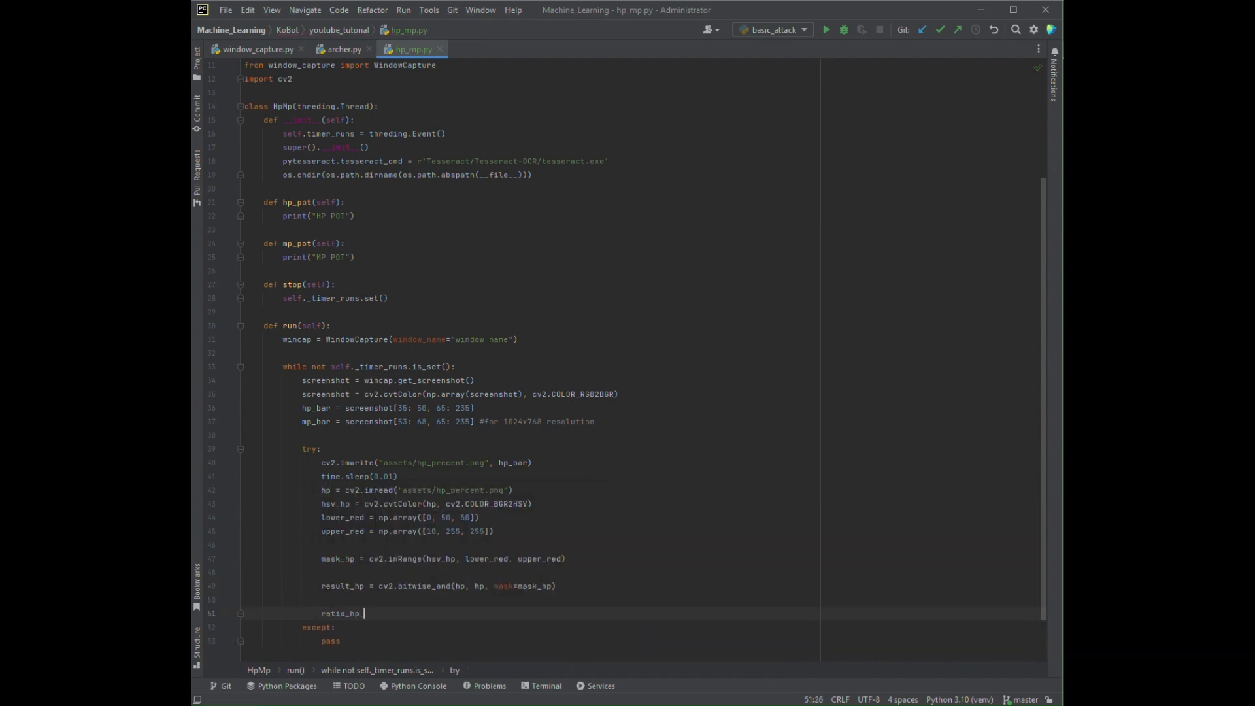
text(= cv2.countNonZero(mask_hp) / (hp.size)
text(colorPercent_hp = ()
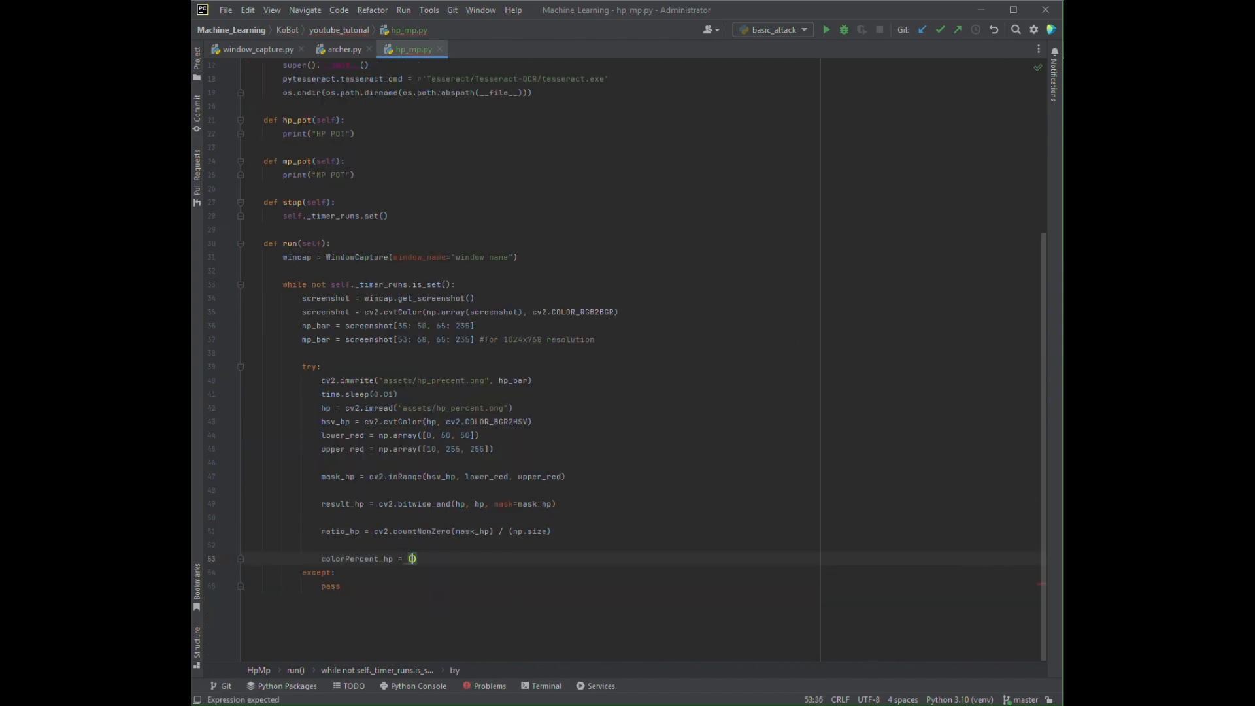
text((ratio_hp * 100) * 5.17577)
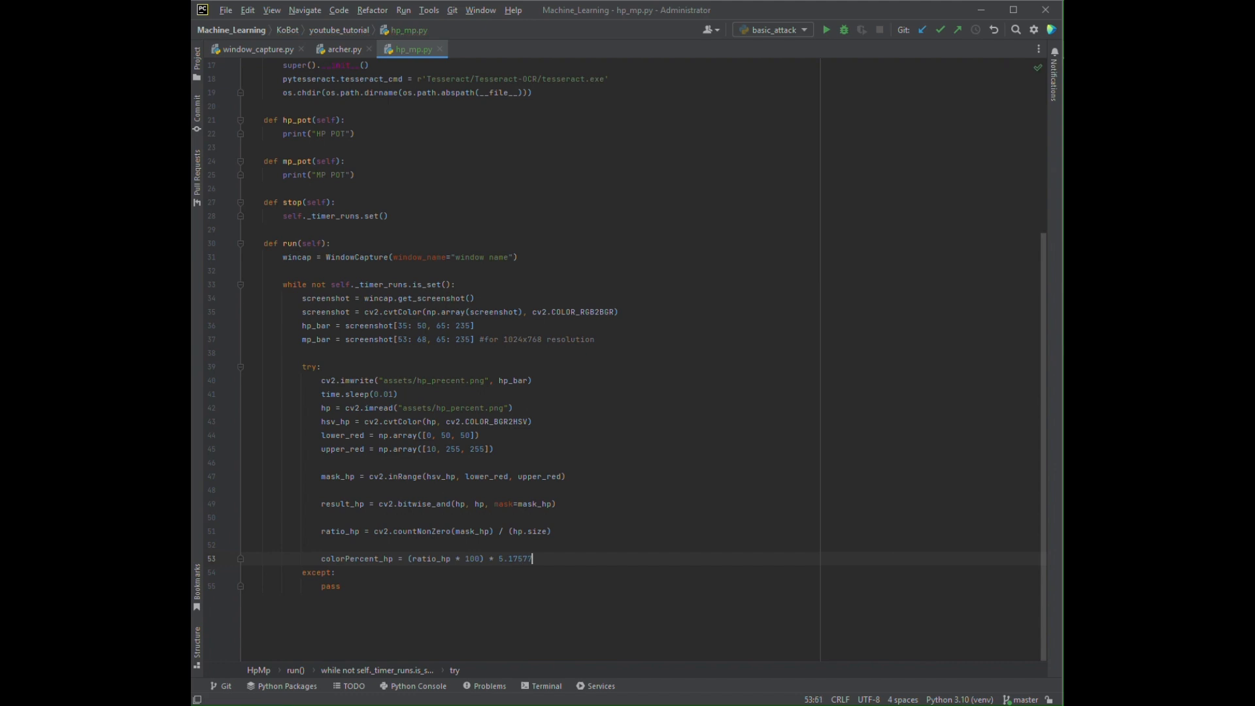
text(006756 #)
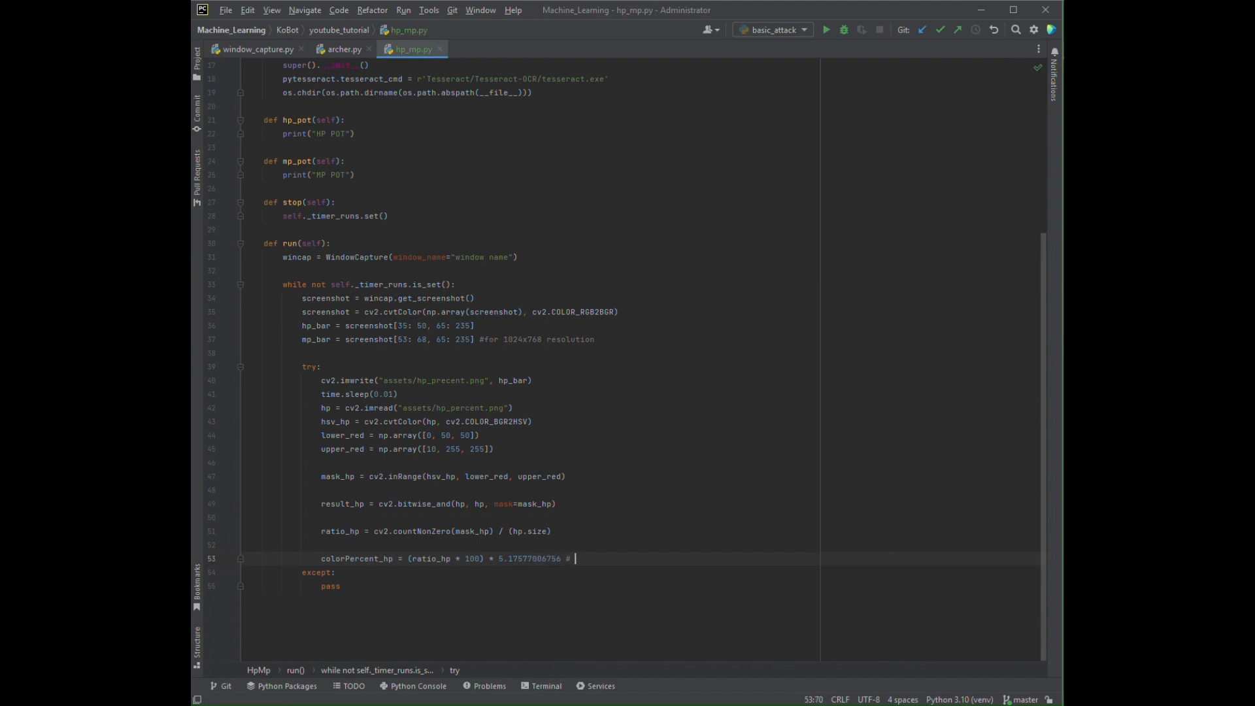
text(cv2.imshow()
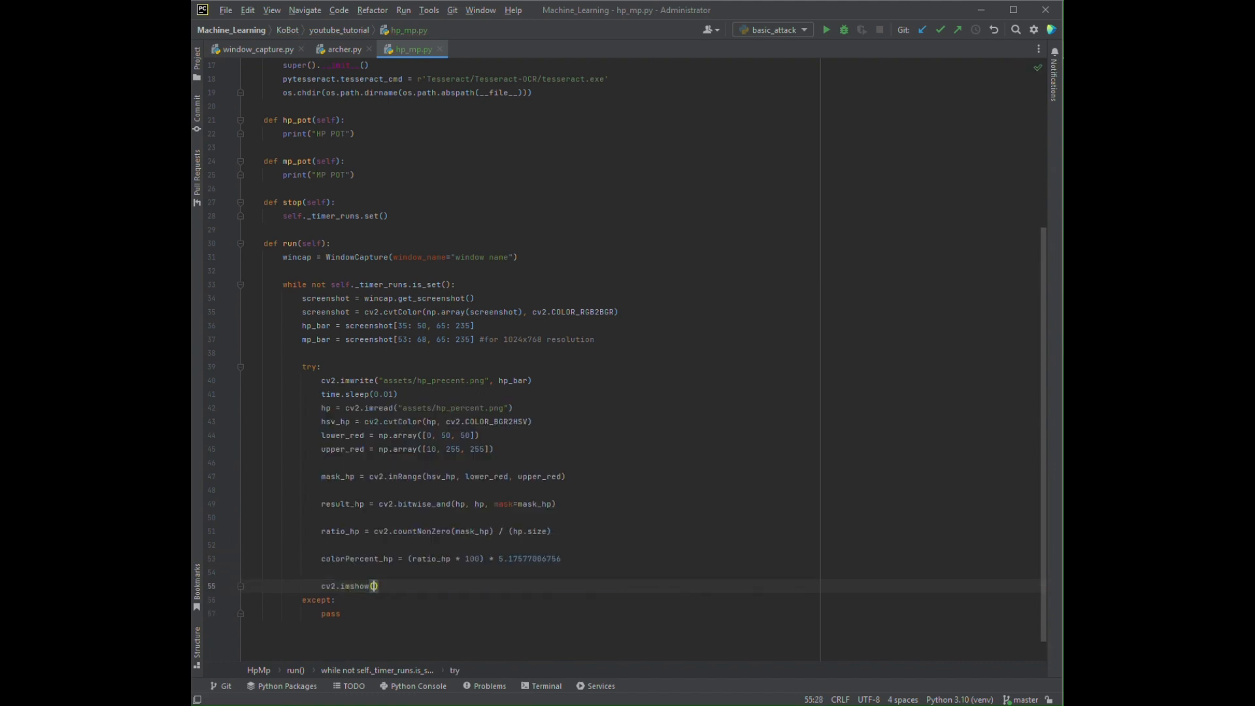
text("images_hp", np.hstack([hp, result_hp)
text(continue)
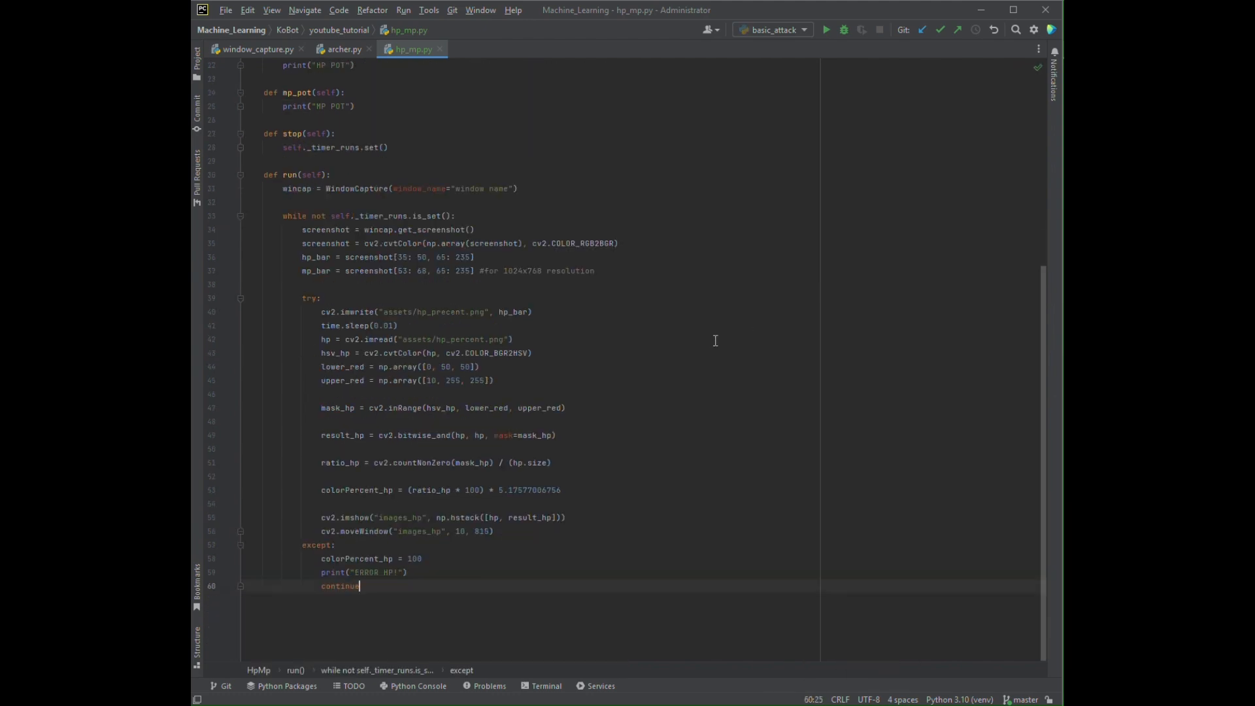
Sleep 0.02s, then below 50% HP print the percentage, call self.hp_pot() and sleep
text(time.sleep(0.02))
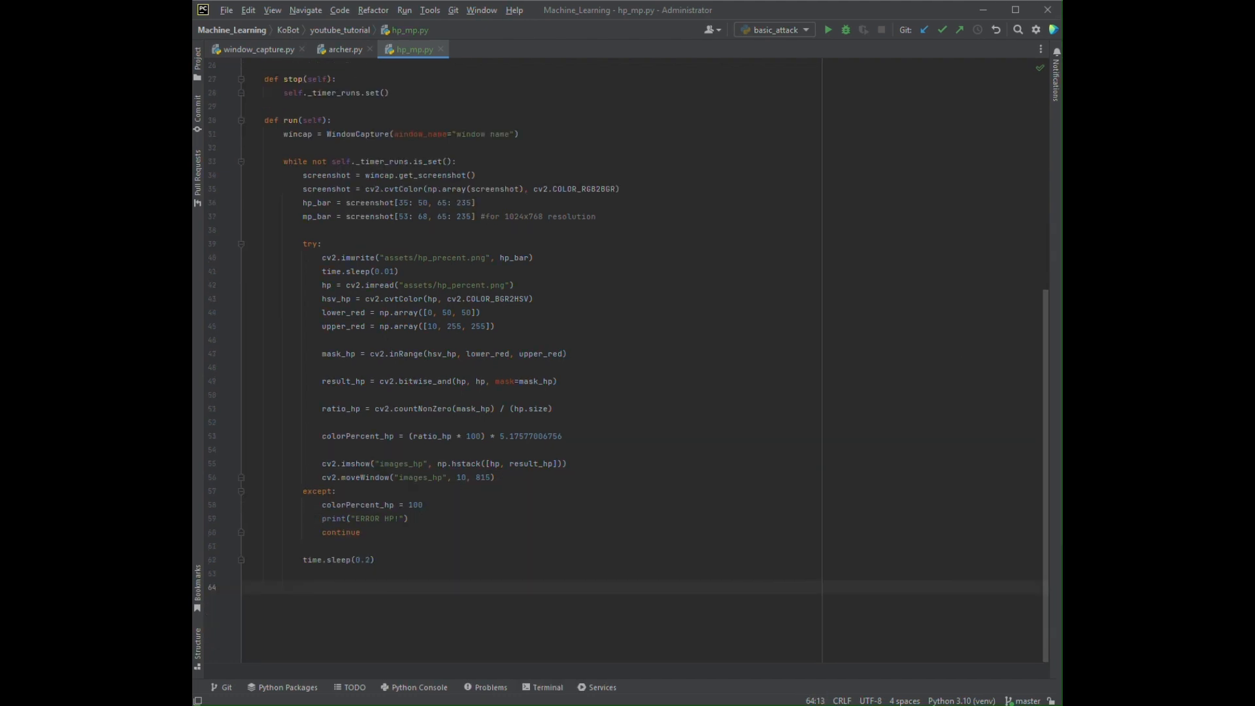
text(if np.round(colorPercent_hp,2) < 50:)
text(print(")
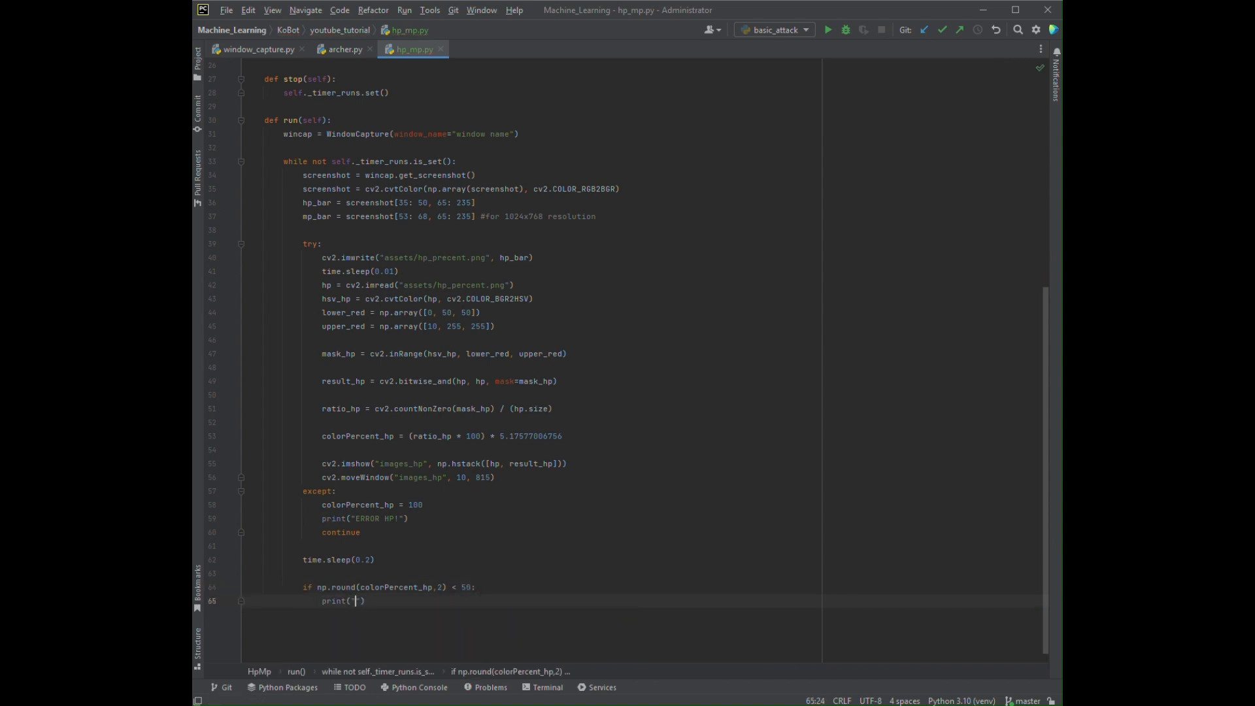
text(f"hp percentage: {np.round(colorPercent_hp, 2)
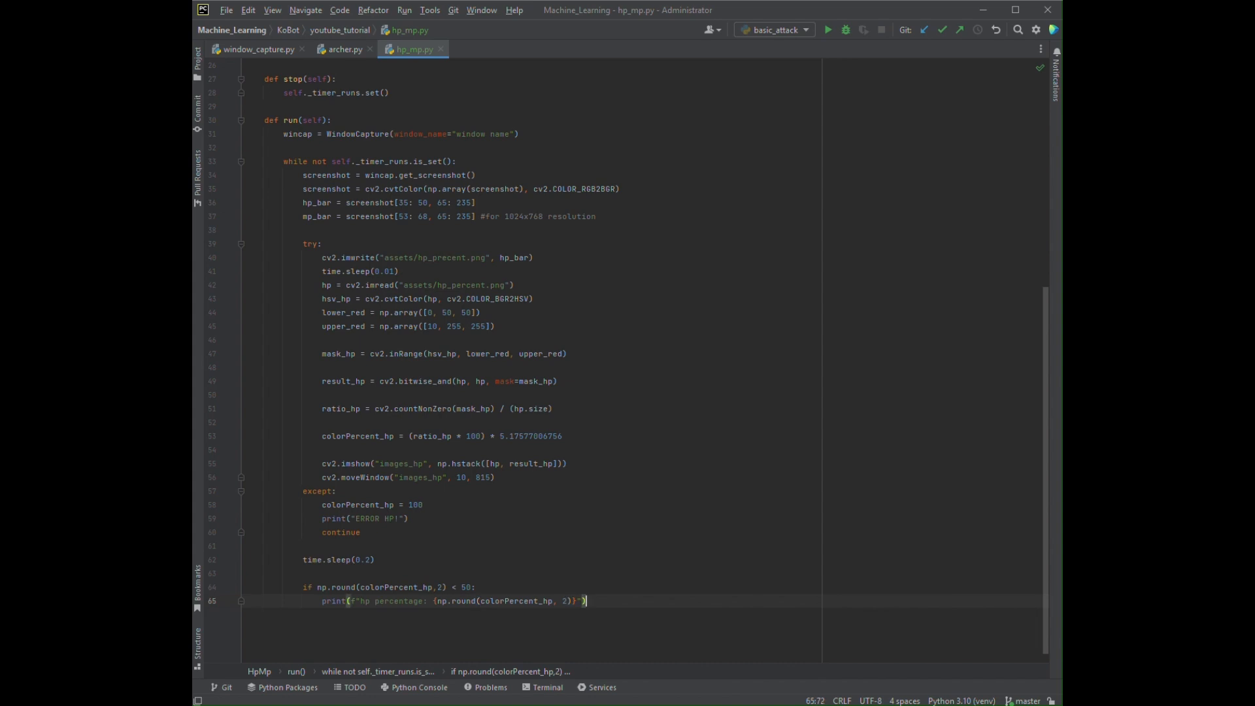
text(self.hp_pot())
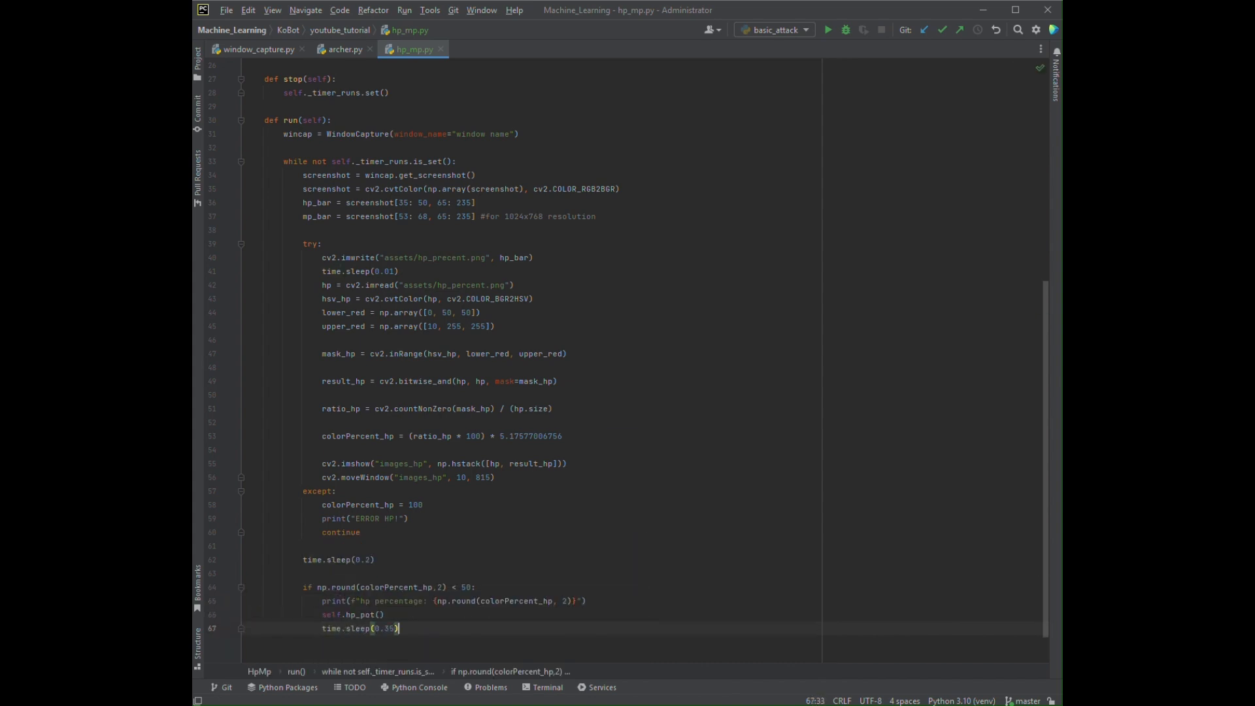
text(time.s)
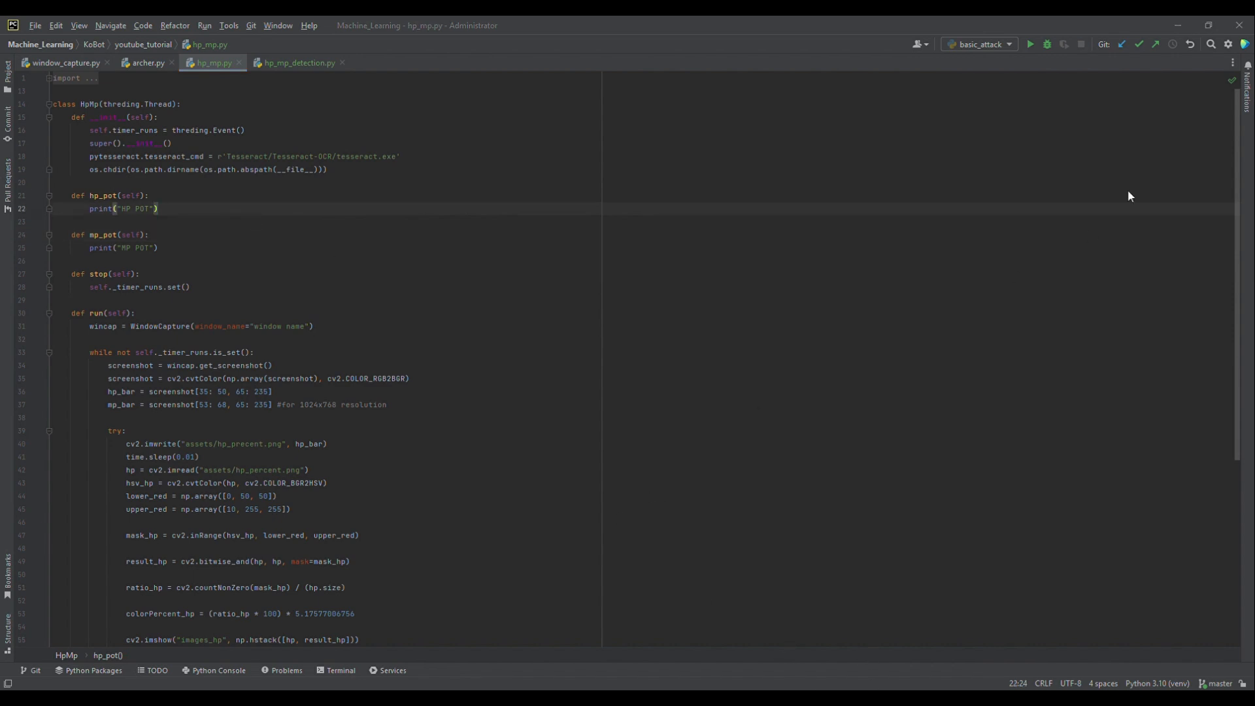
click(146, 195)
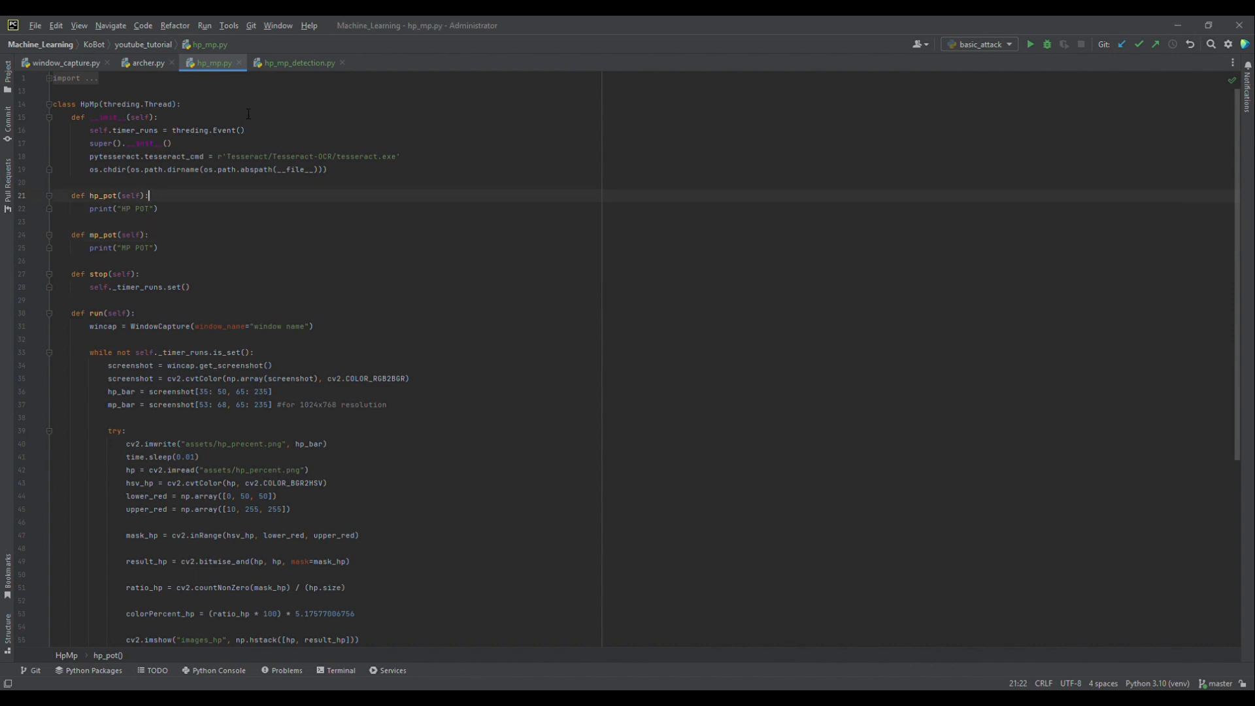
double_click(90, 104)
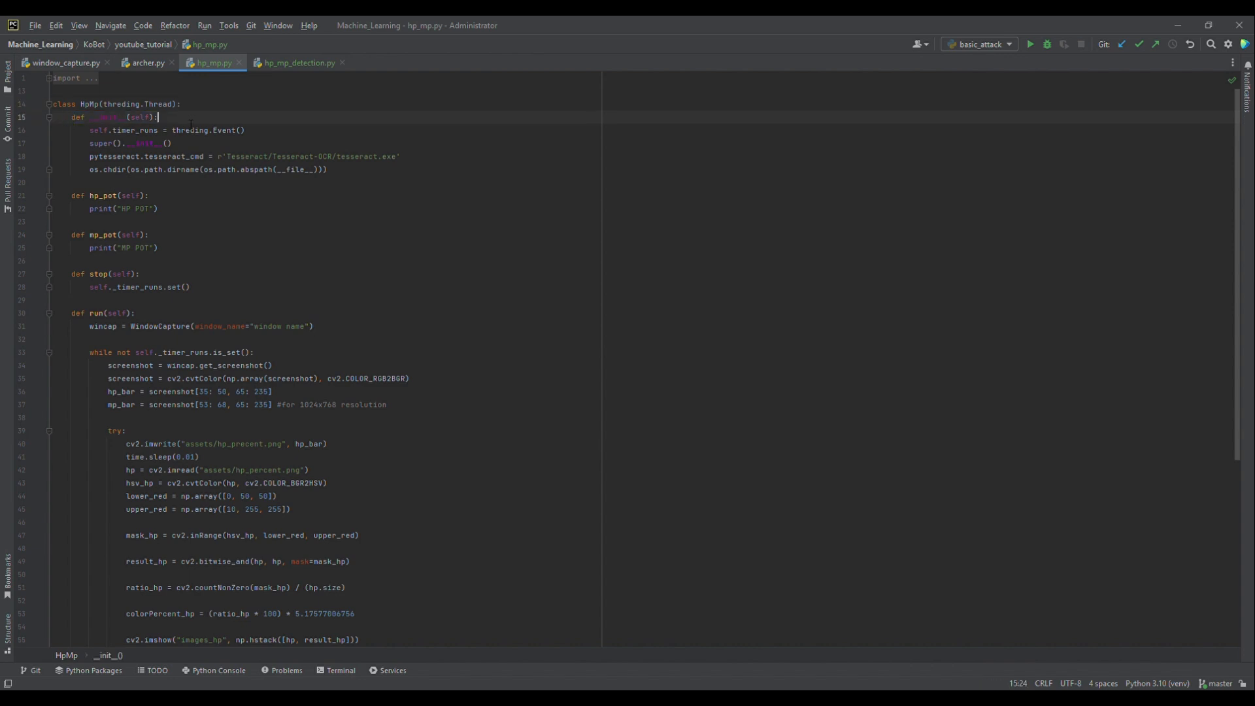
mouse_move(203, 181)
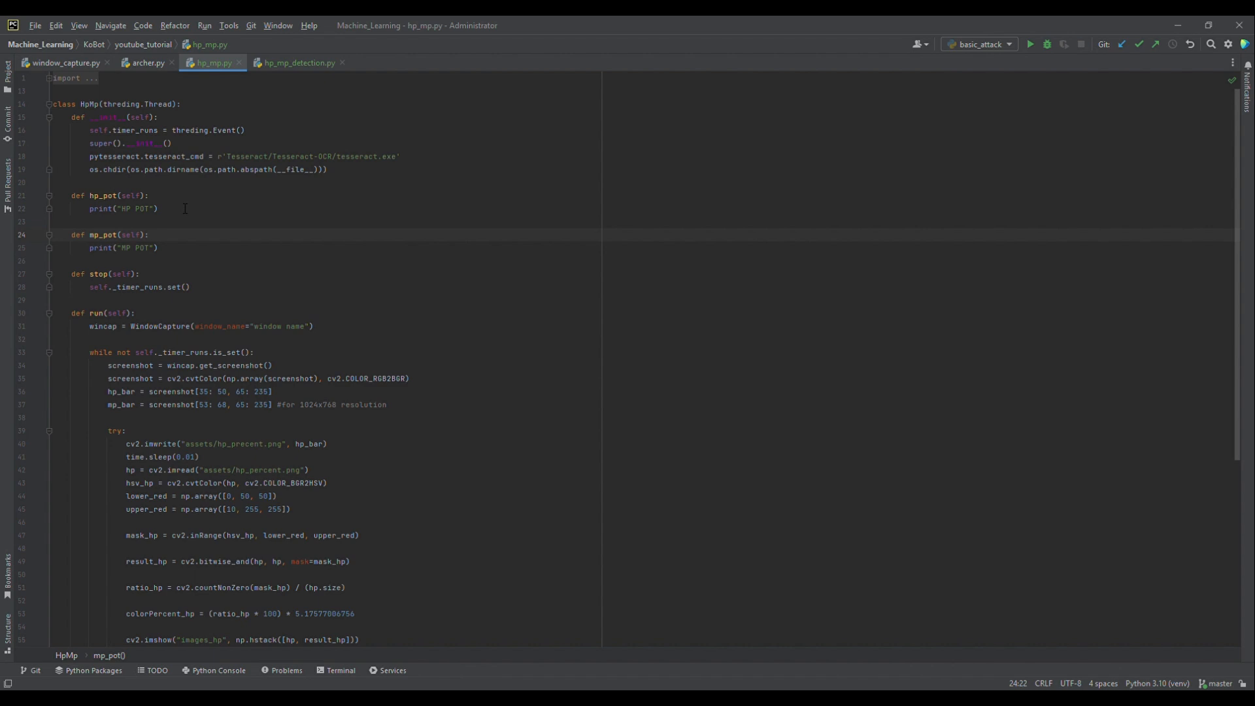
click(147, 234)
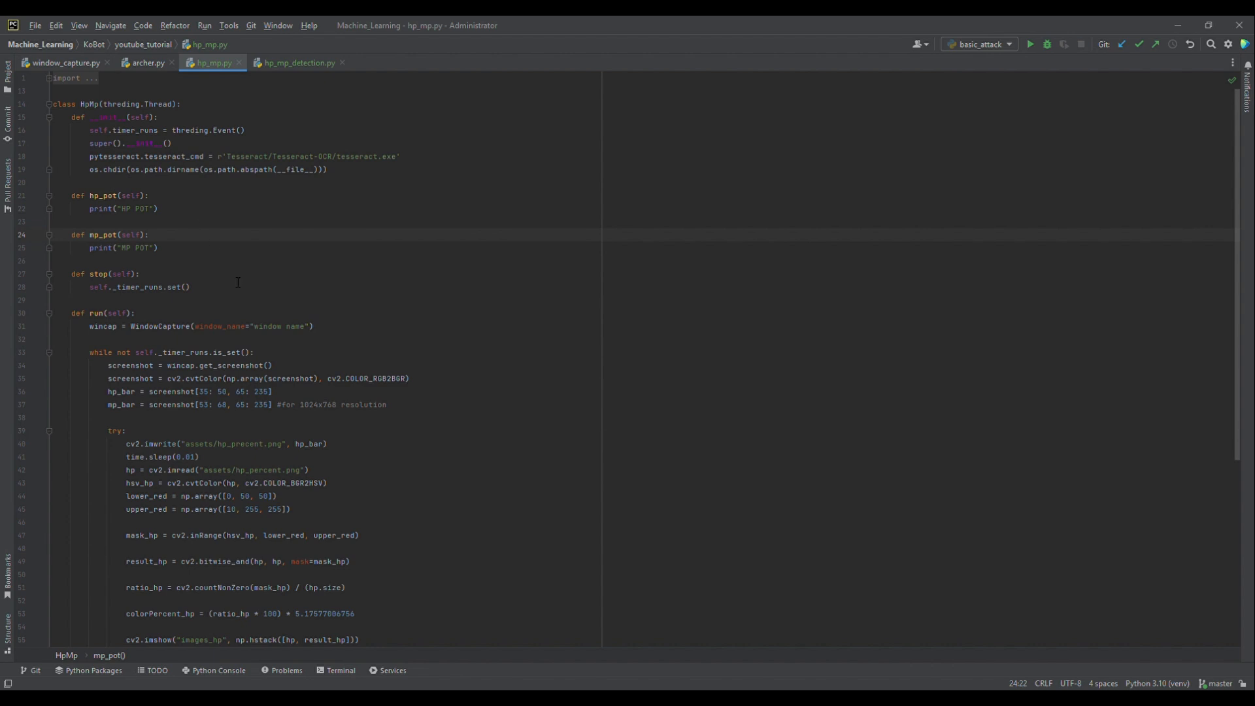
scroll(down, 3)
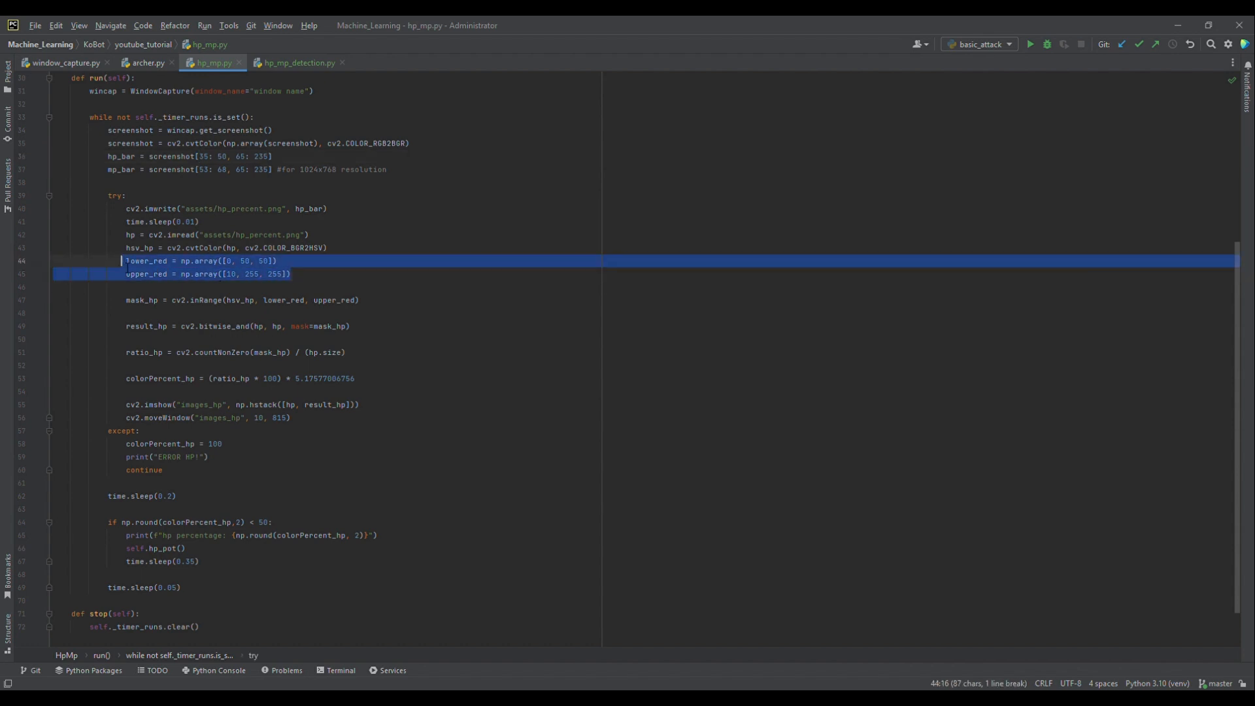
click(290, 273)
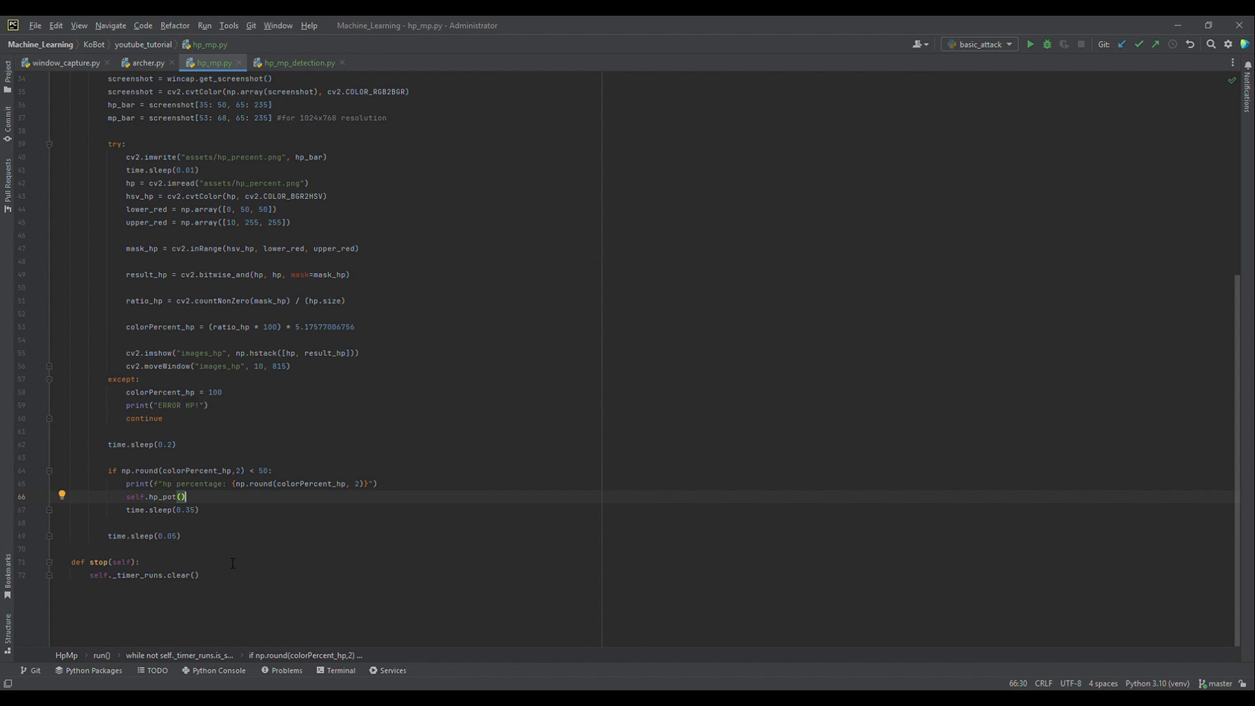
mouse_move(1191, 129)
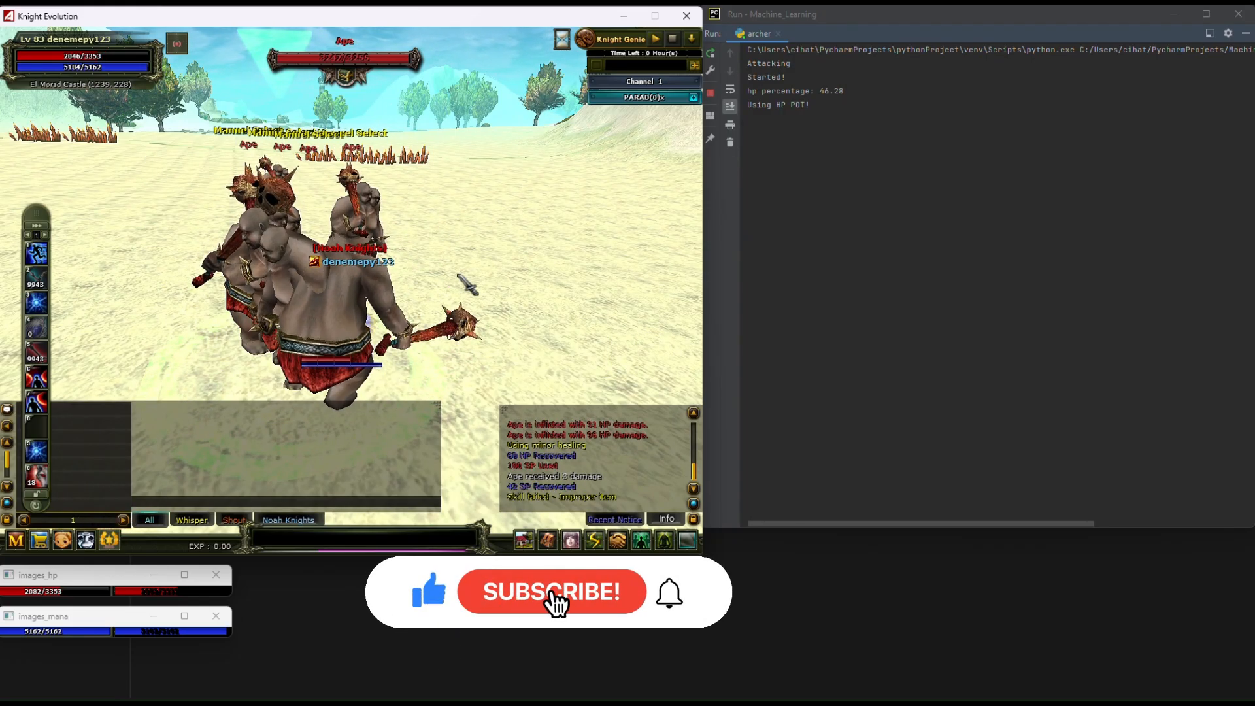
Switch to Knight Online and fight while the bot logs HP and uses potions
click(551, 592)
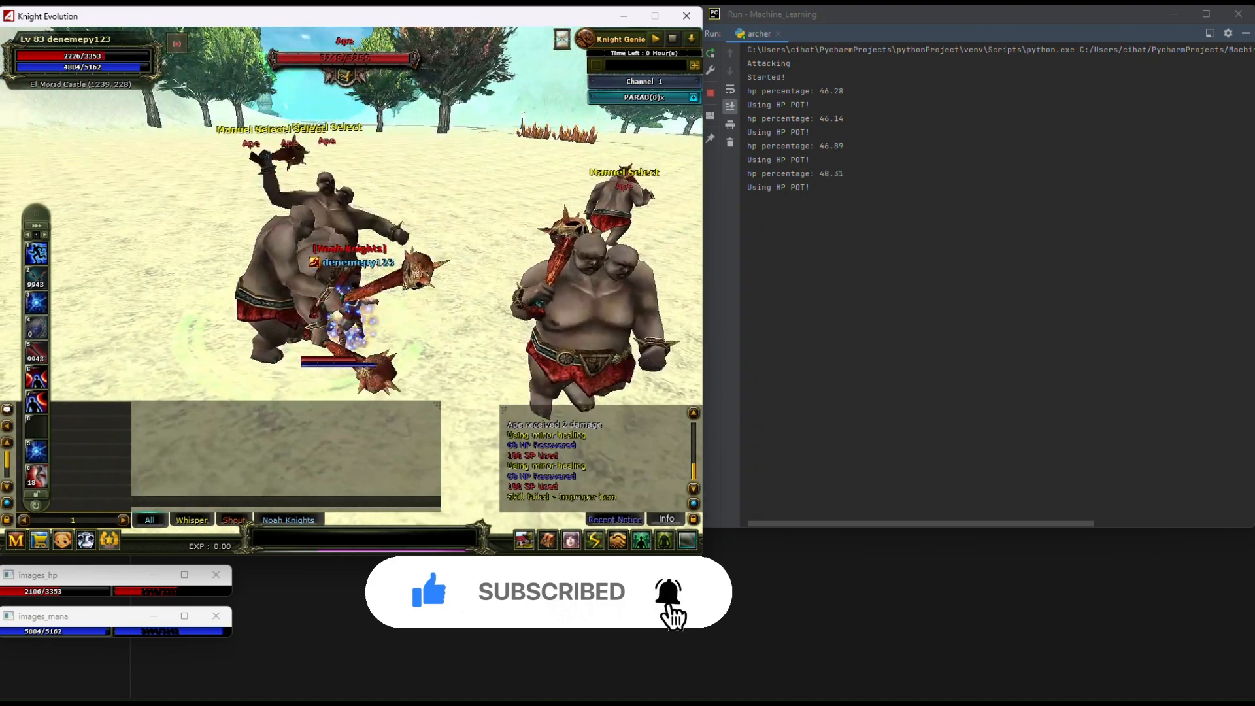